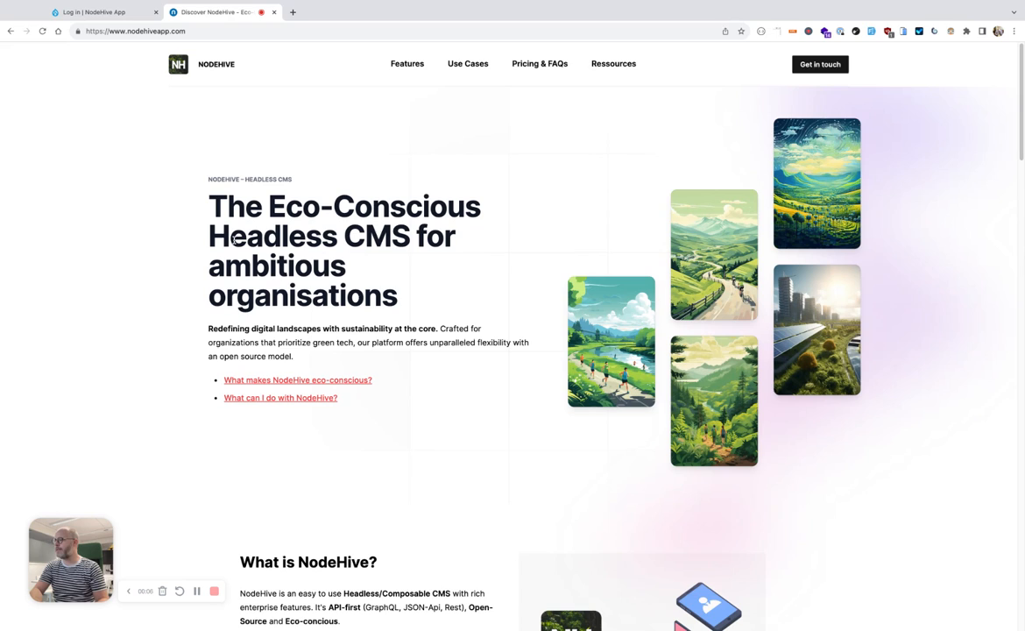
mouse_move(527, 109)
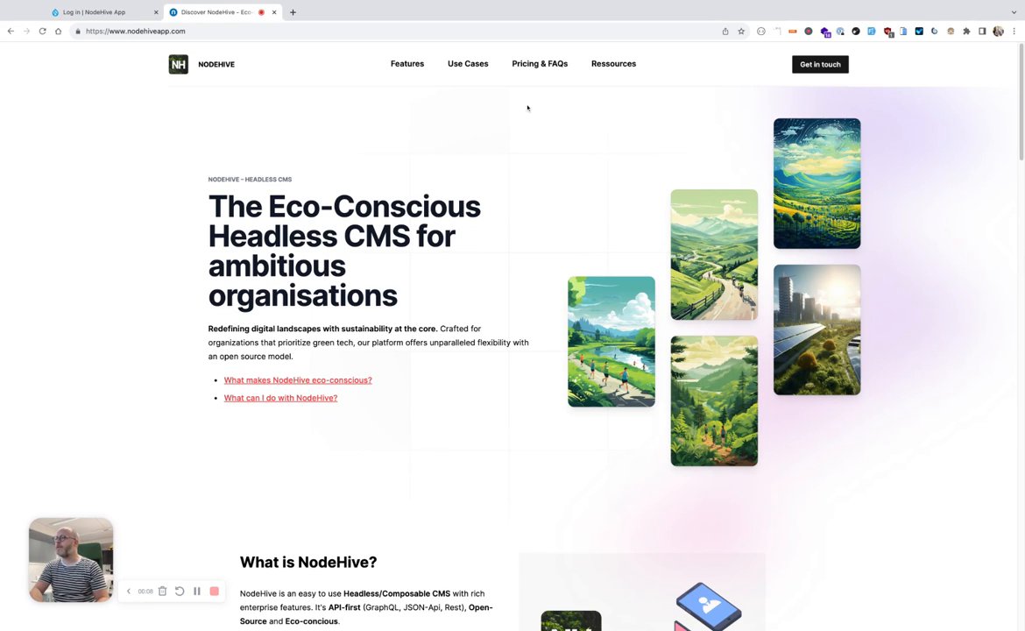
Step: Go to the Roadmap page from the Resources menu
click(614, 63)
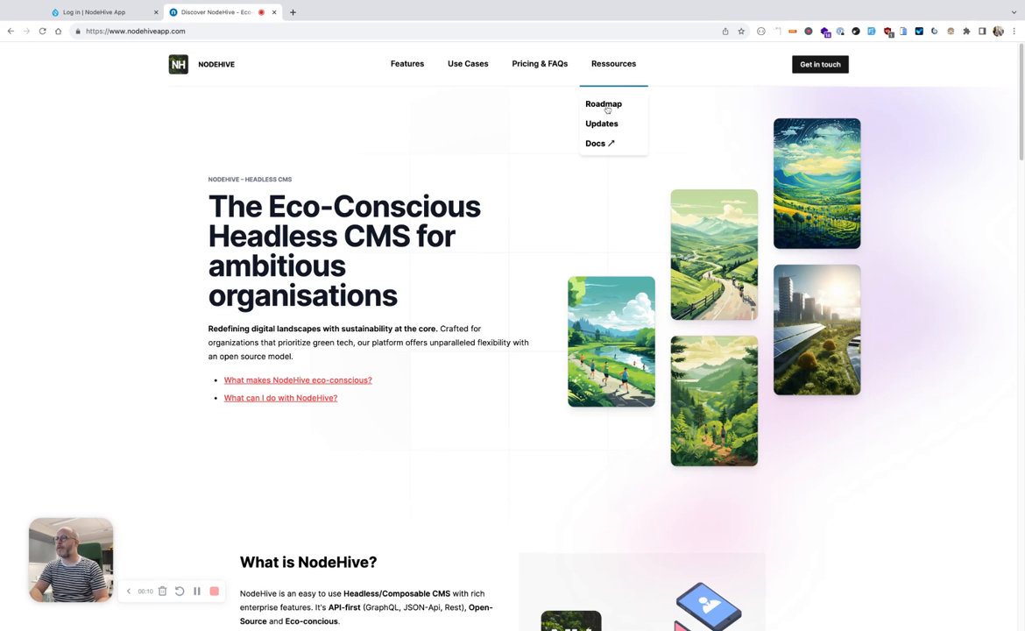
click(603, 104)
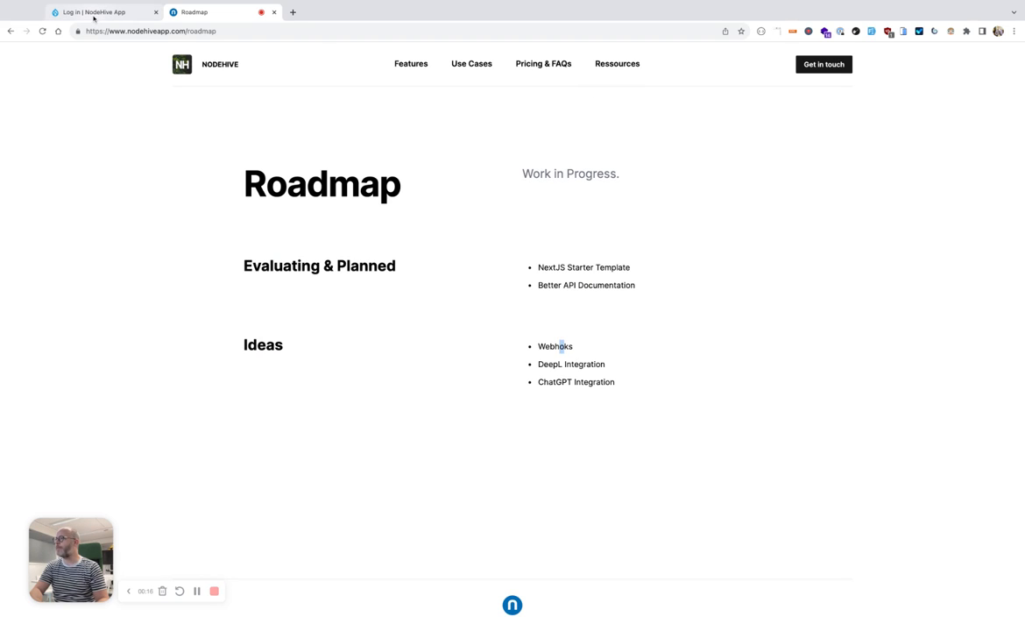
Step: Sign in and open the nodehiveapp.com space with its Space Content list expanded
click(96, 13)
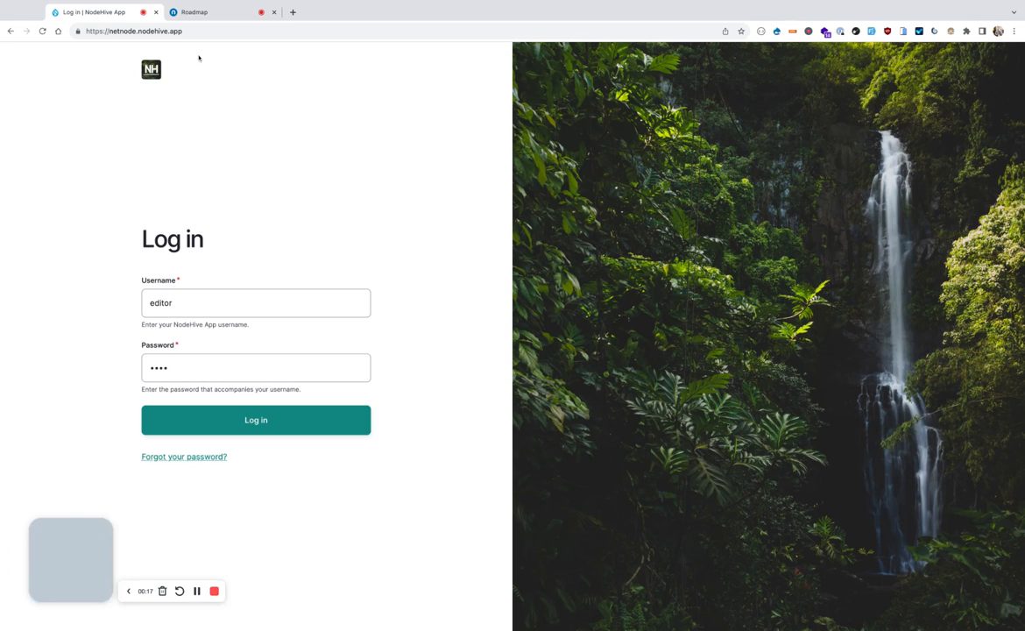
click(256, 421)
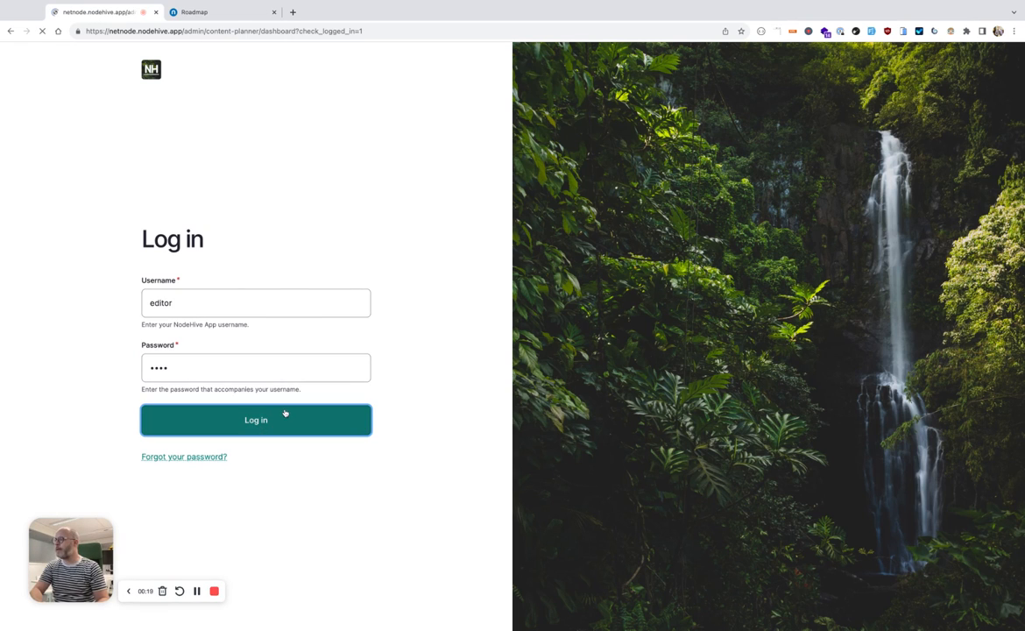
click(256, 421)
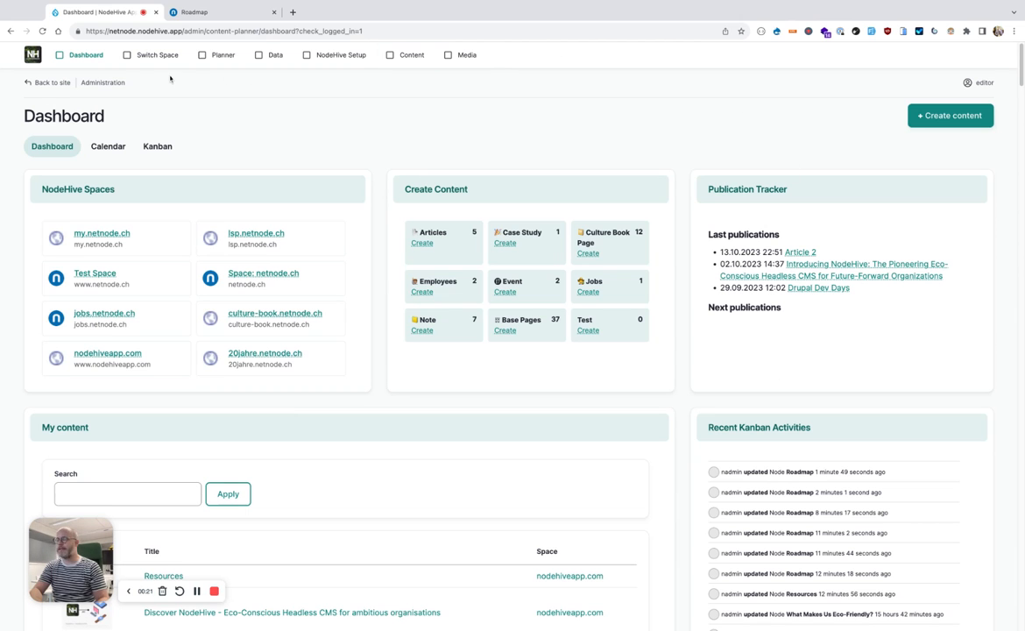
mouse_move(126, 294)
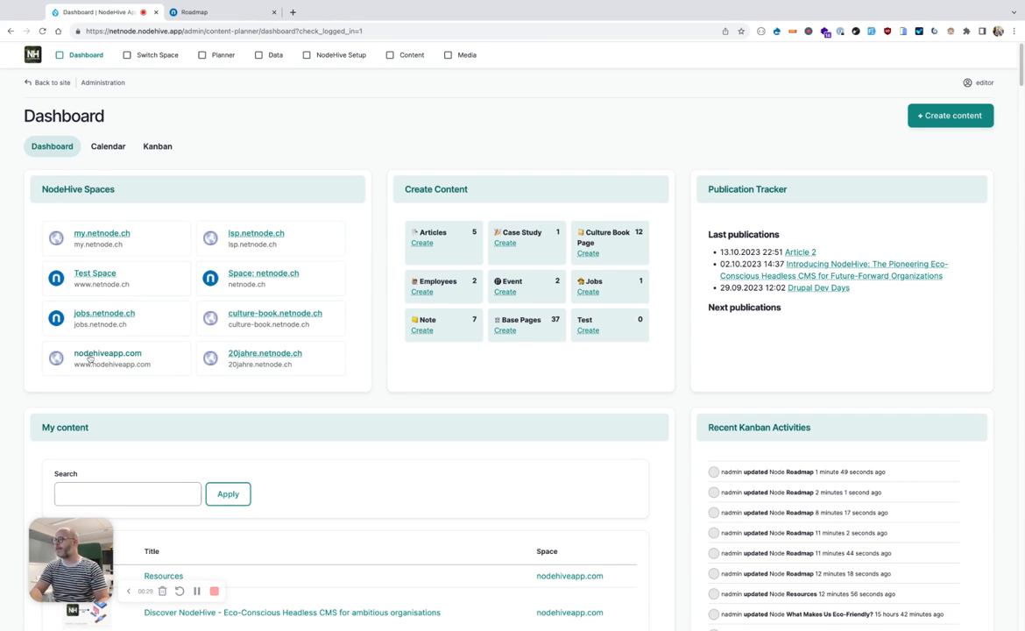
click(107, 354)
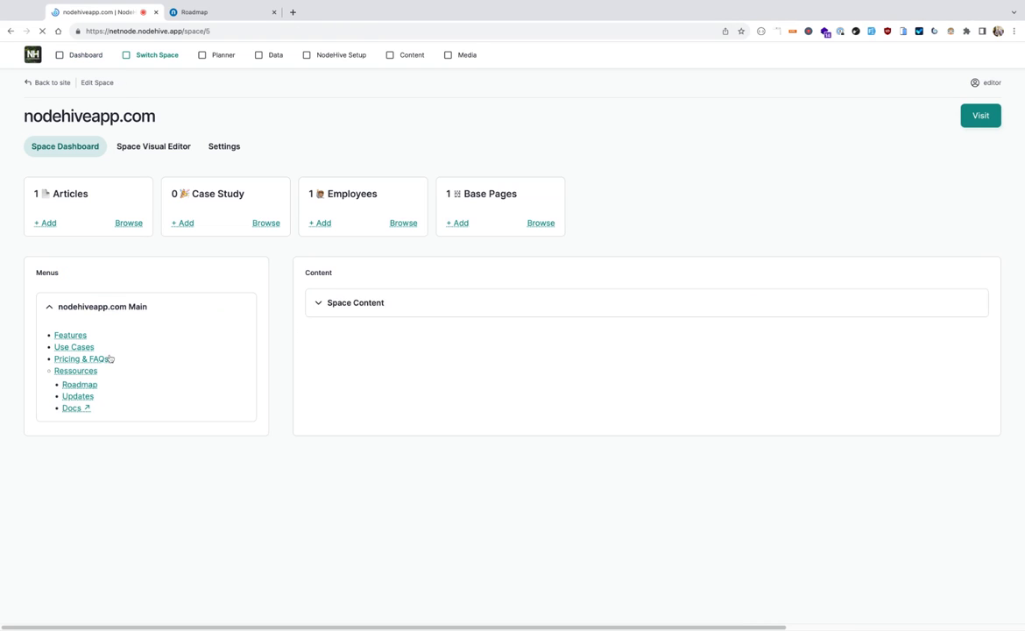
click(355, 302)
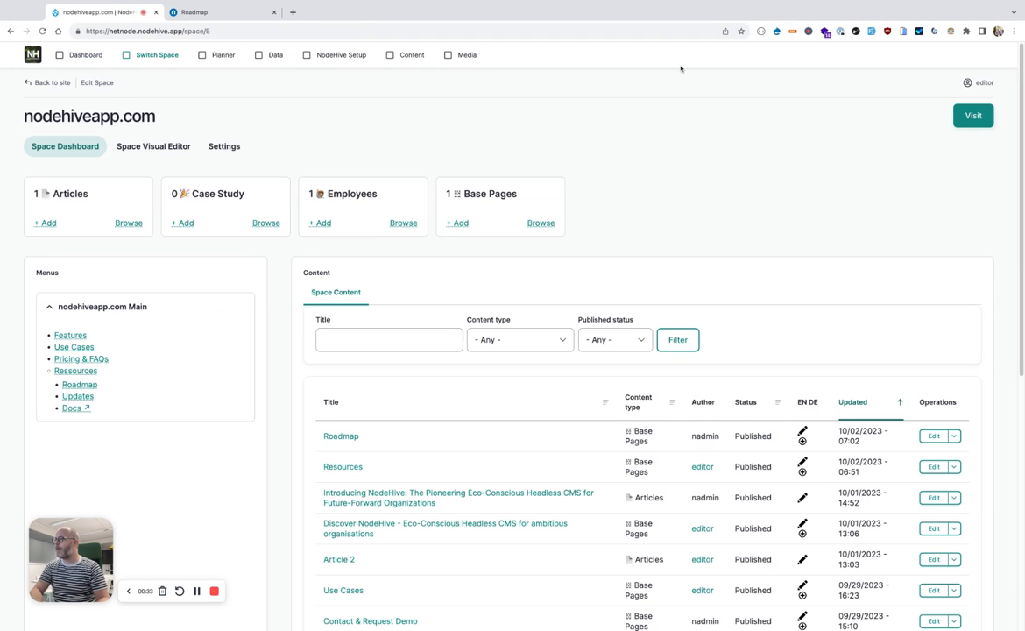
mouse_move(270, 342)
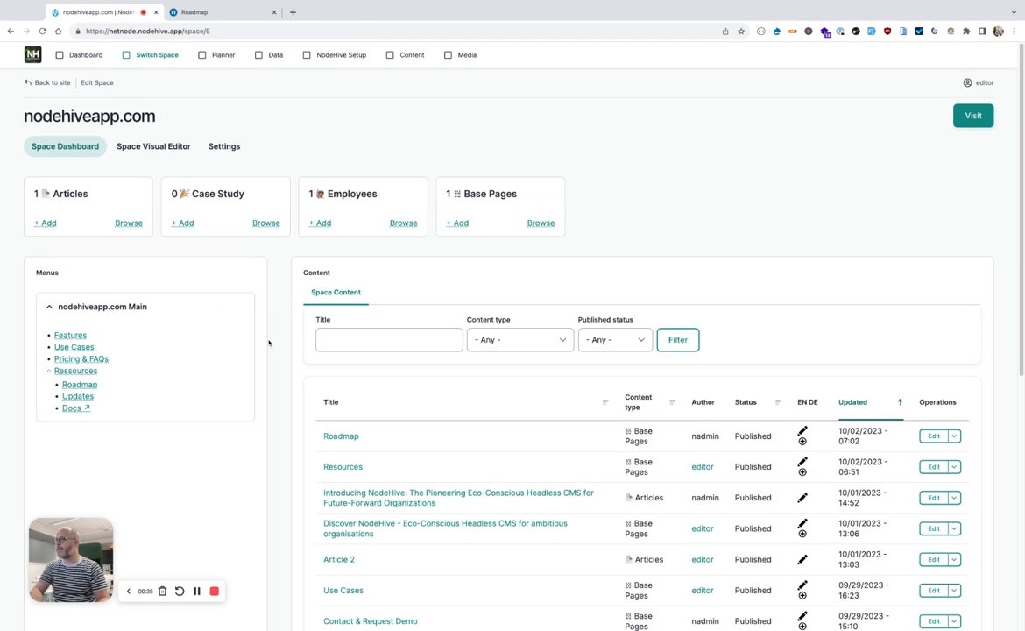
mouse_move(169, 374)
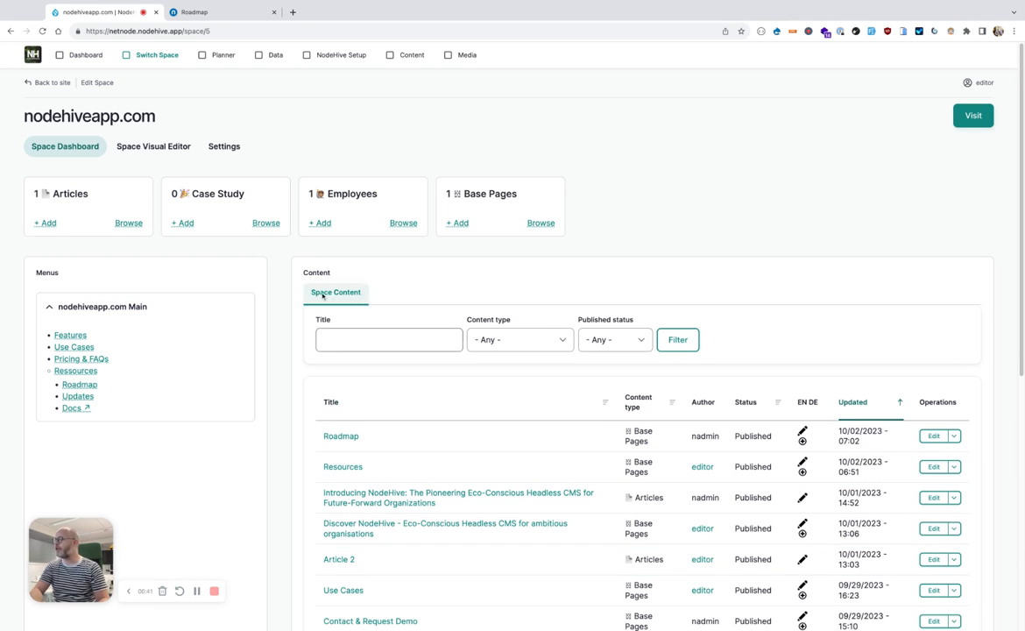
mouse_move(75, 214)
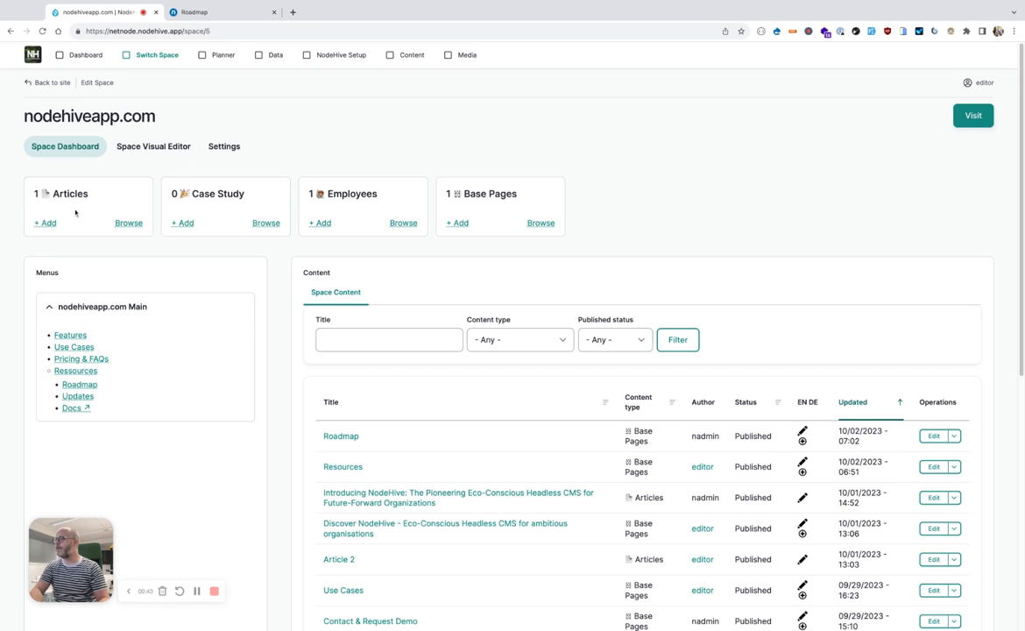
mouse_move(571, 217)
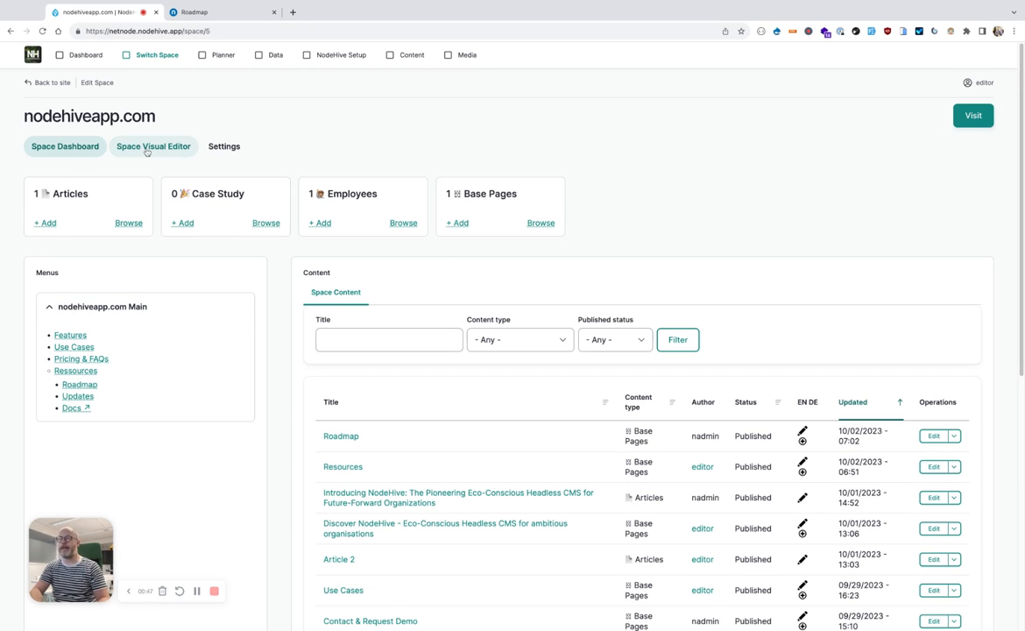
click(154, 147)
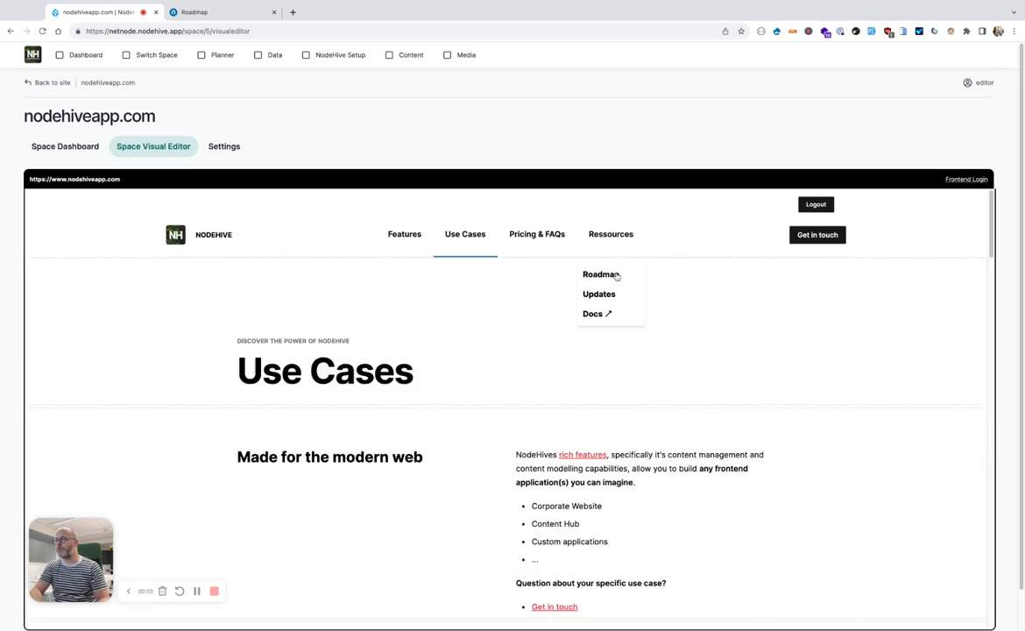
click(599, 273)
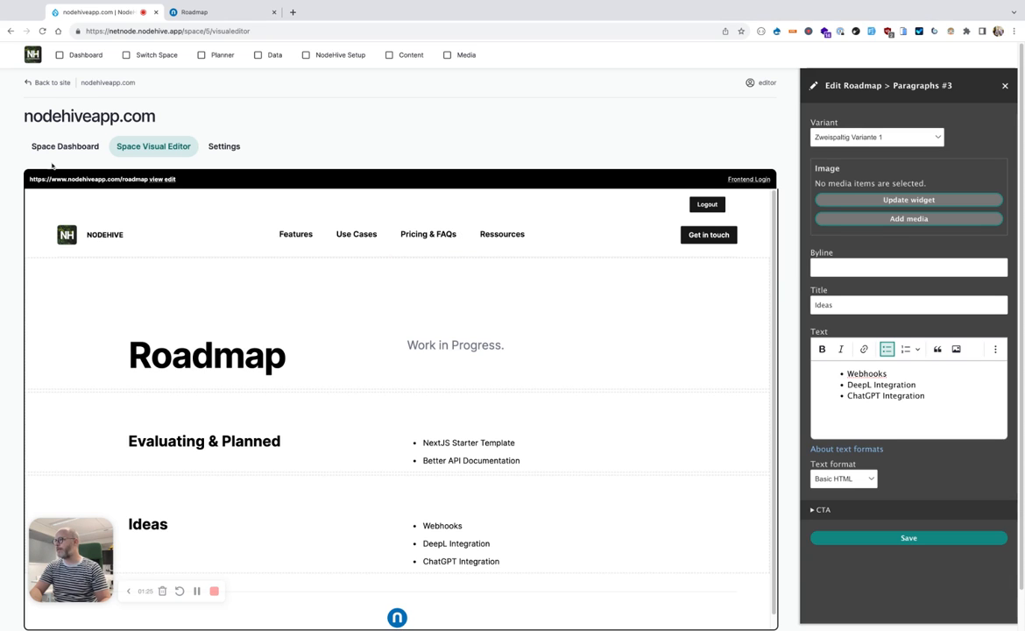
click(65, 148)
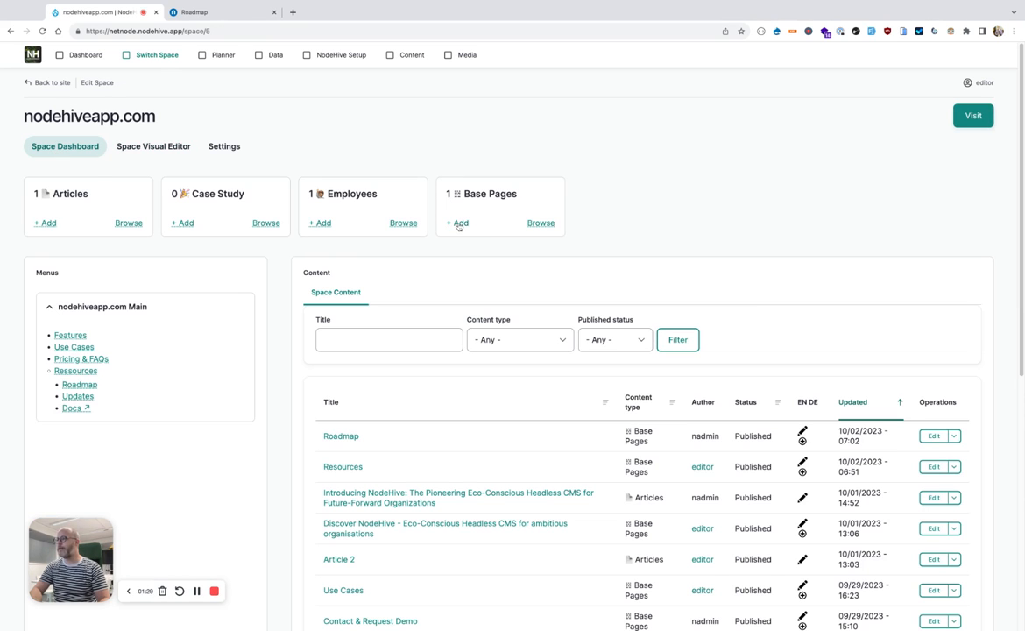
Step: Create a new base page titled 'Blog' and attach the NodeHive logo image as its media
click(455, 222)
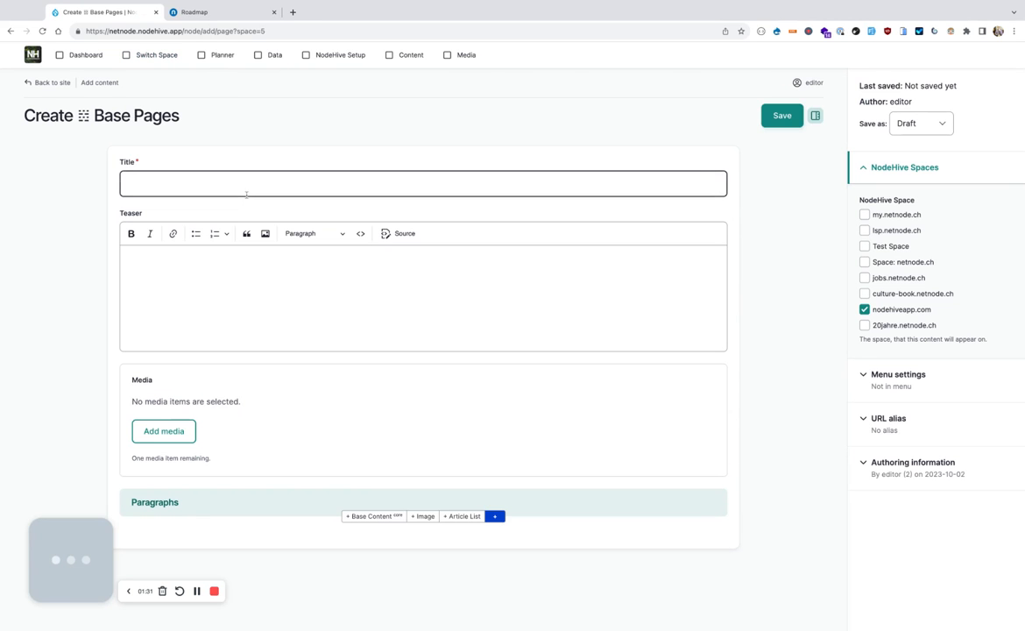
text(Blog)
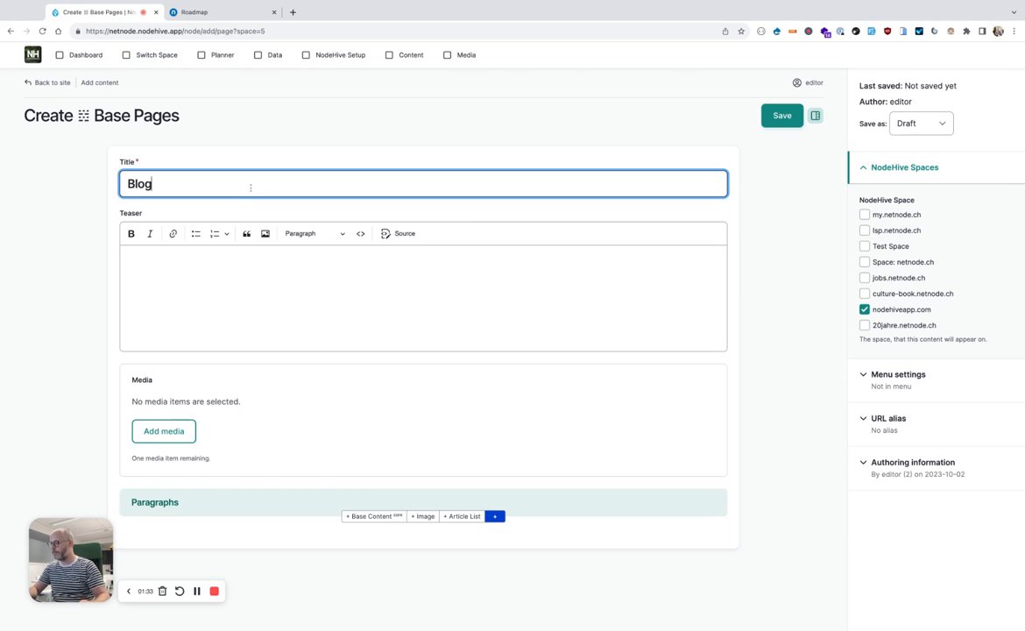
click(164, 431)
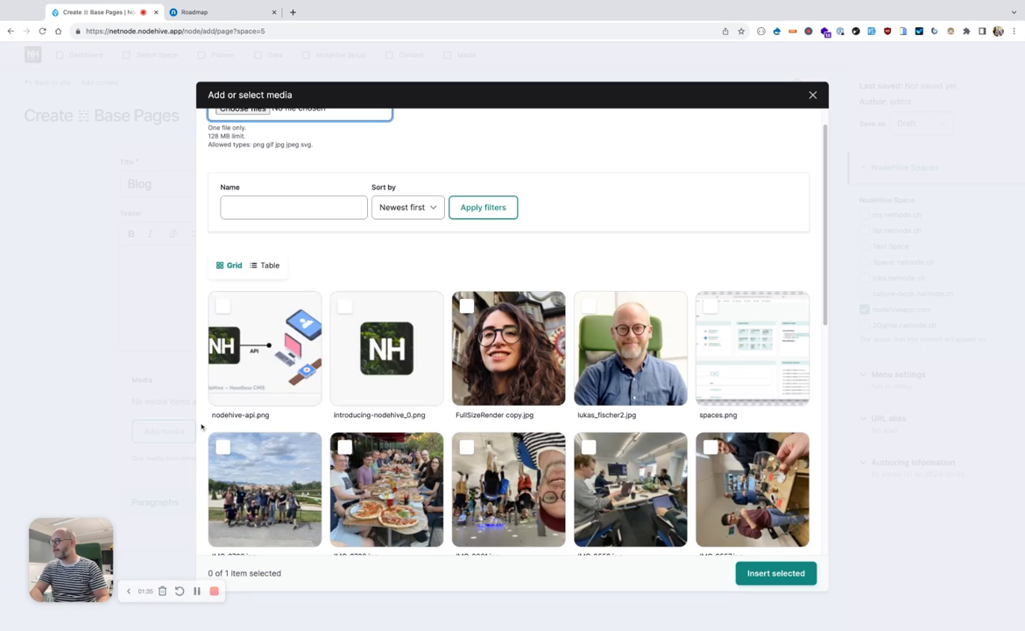
click(386, 347)
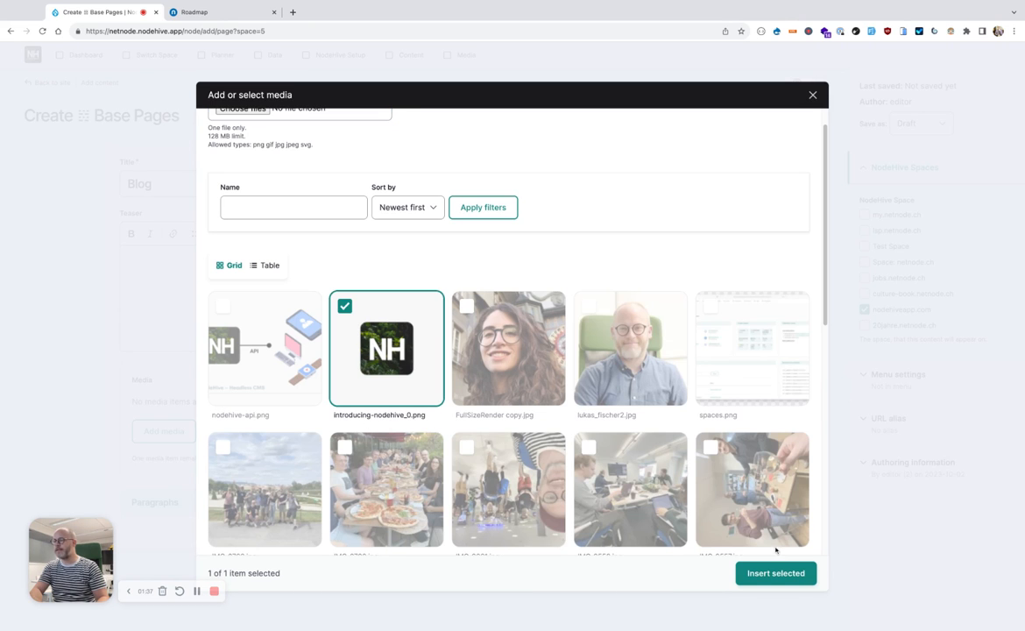
click(774, 573)
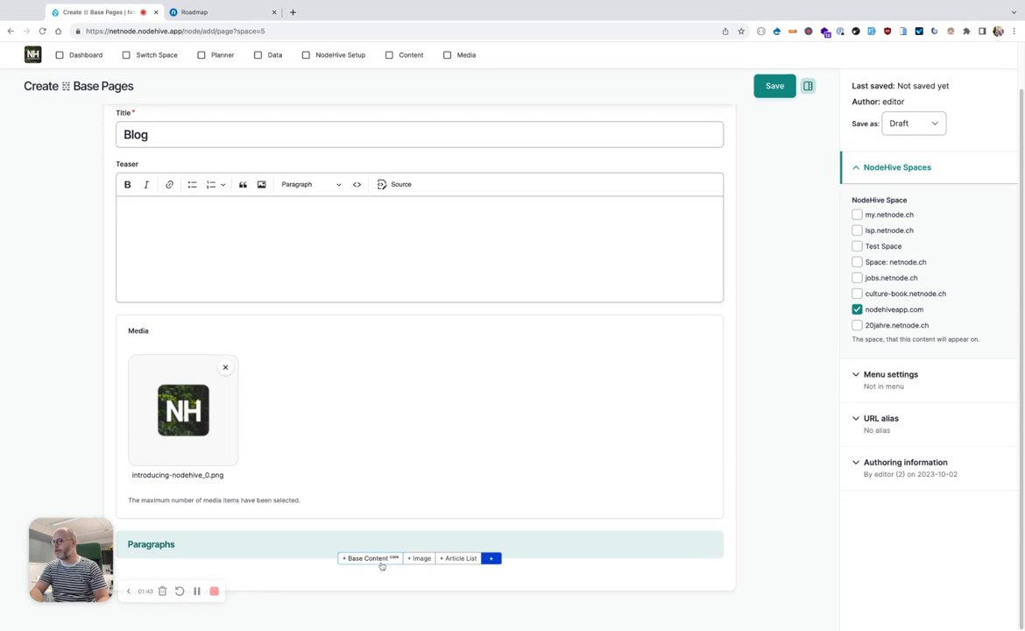
Step: Add a hero block titled 'Our Blog' with the introducing-nodehive_0.png image
click(368, 557)
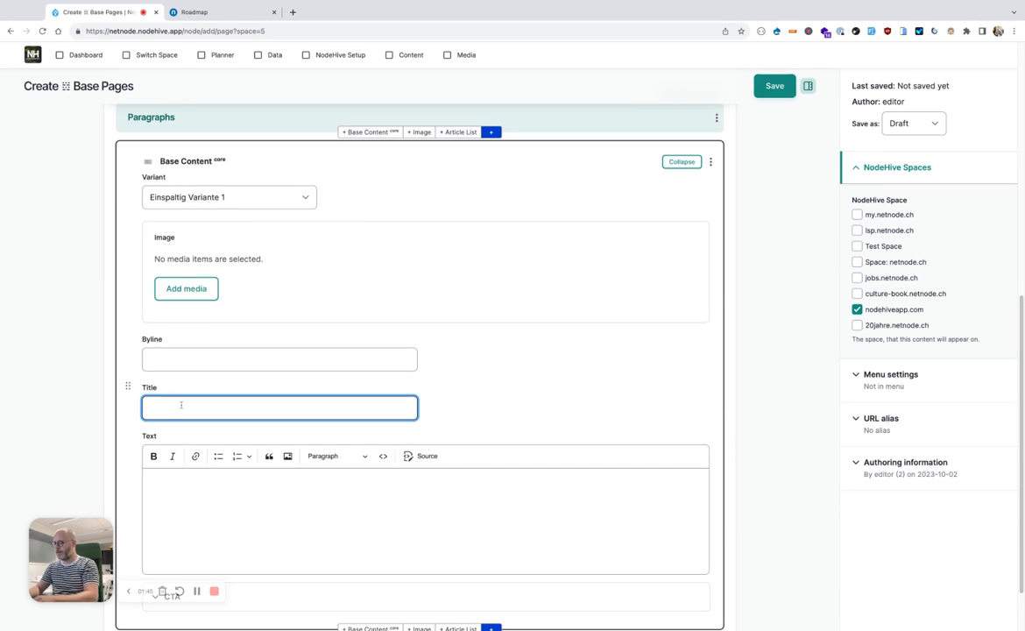
text(Our Blog)
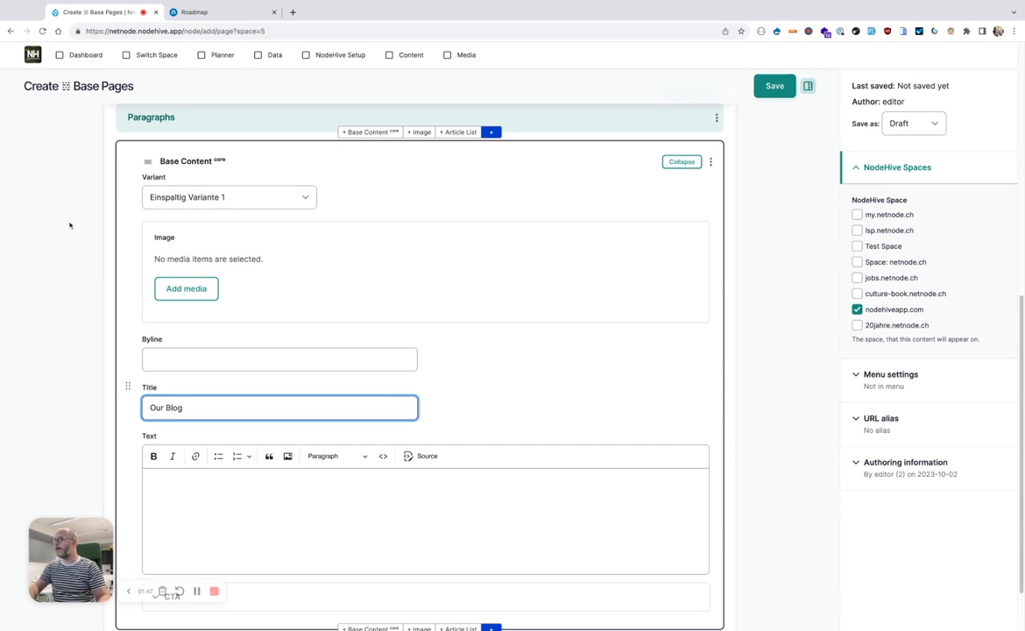
mouse_move(273, 185)
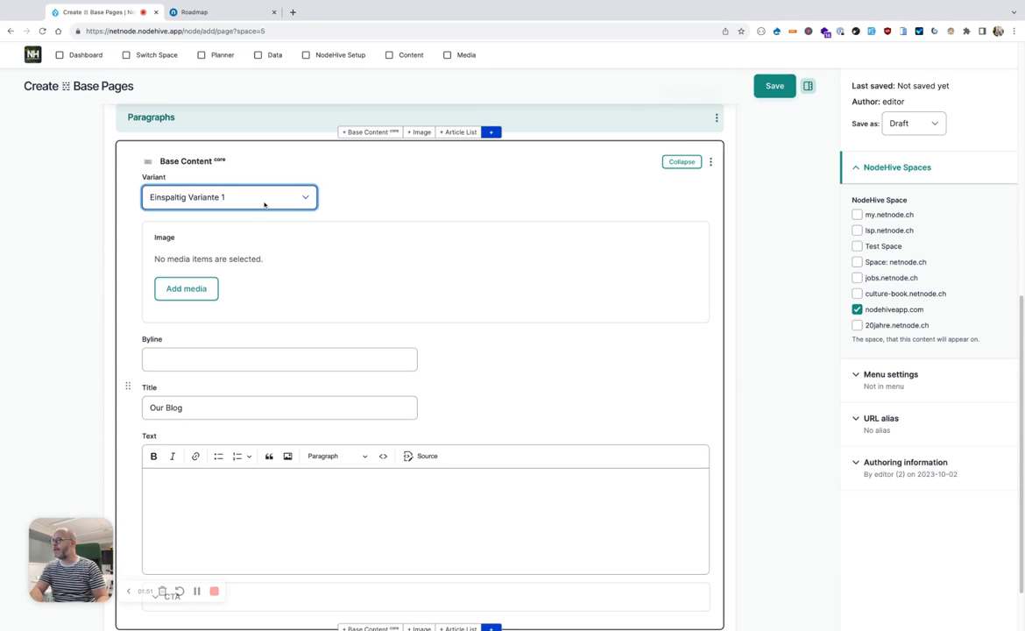
click(227, 196)
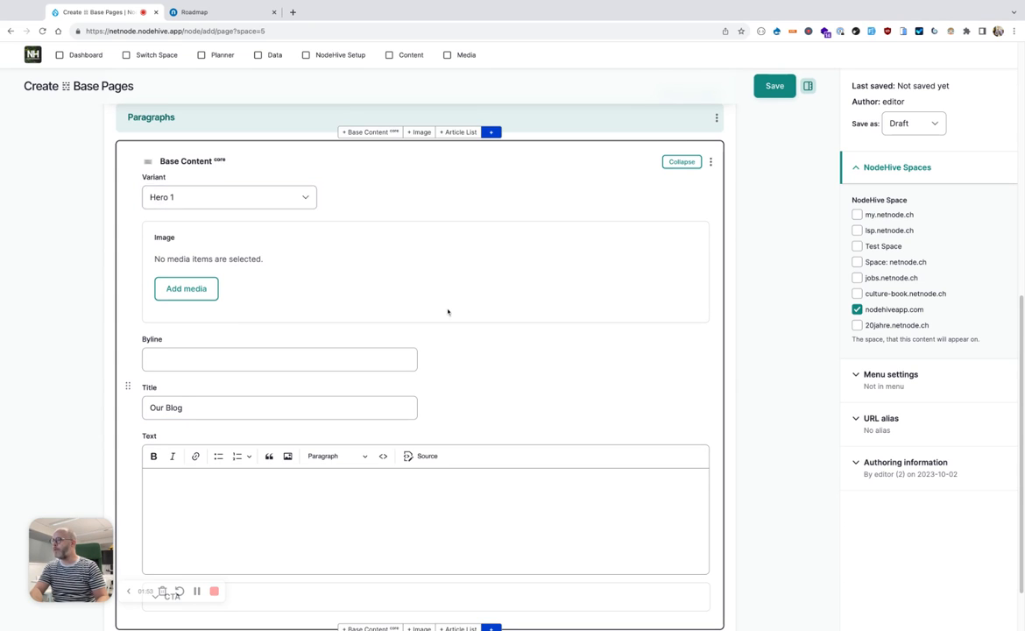
click(186, 288)
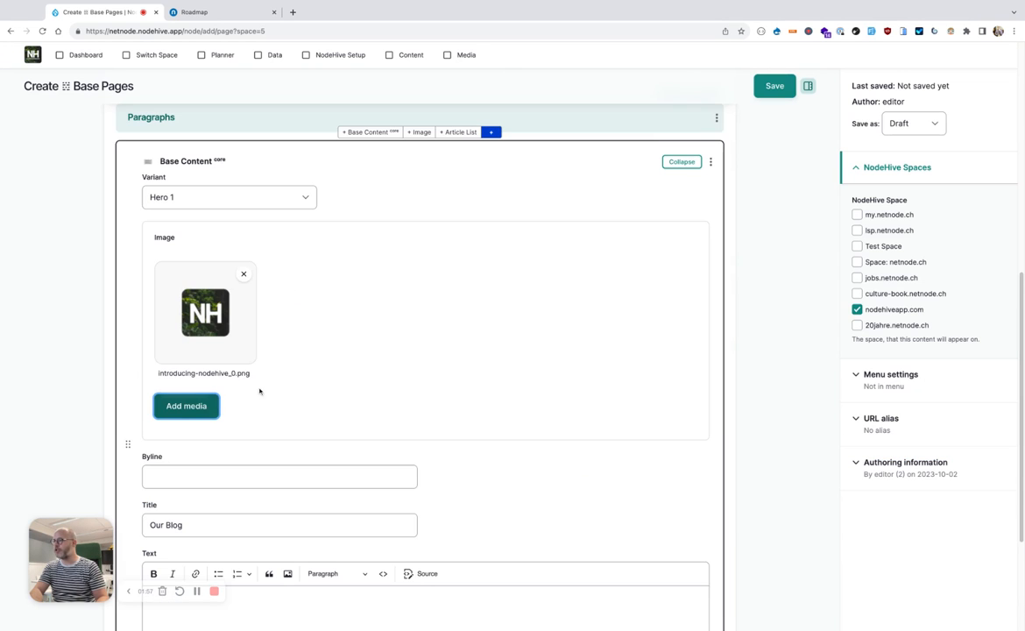
Step: Add an Article List section beneath the hero
scroll(down, 3)
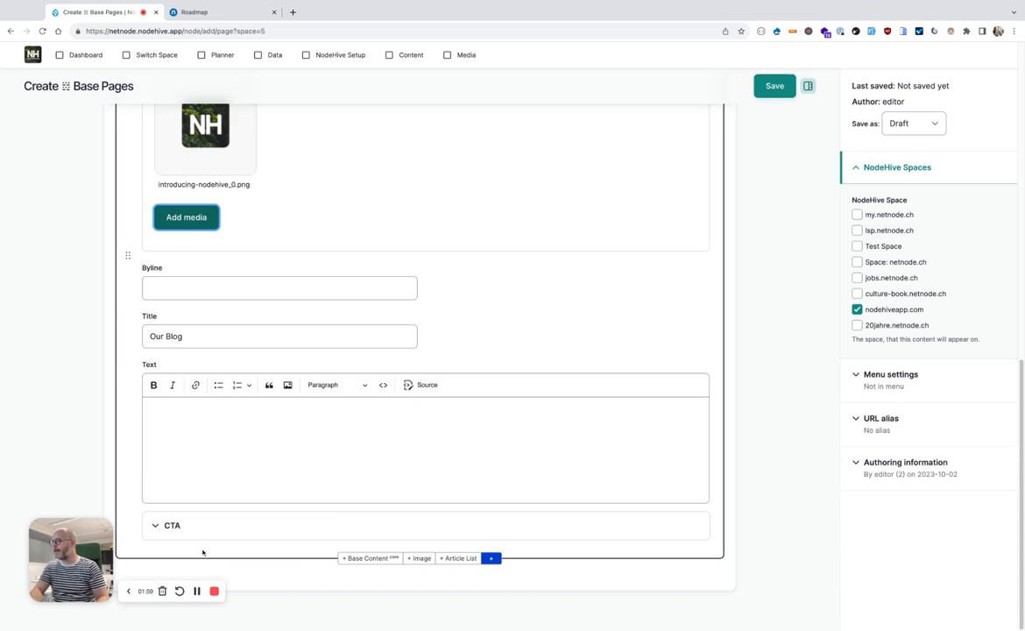
mouse_move(467, 599)
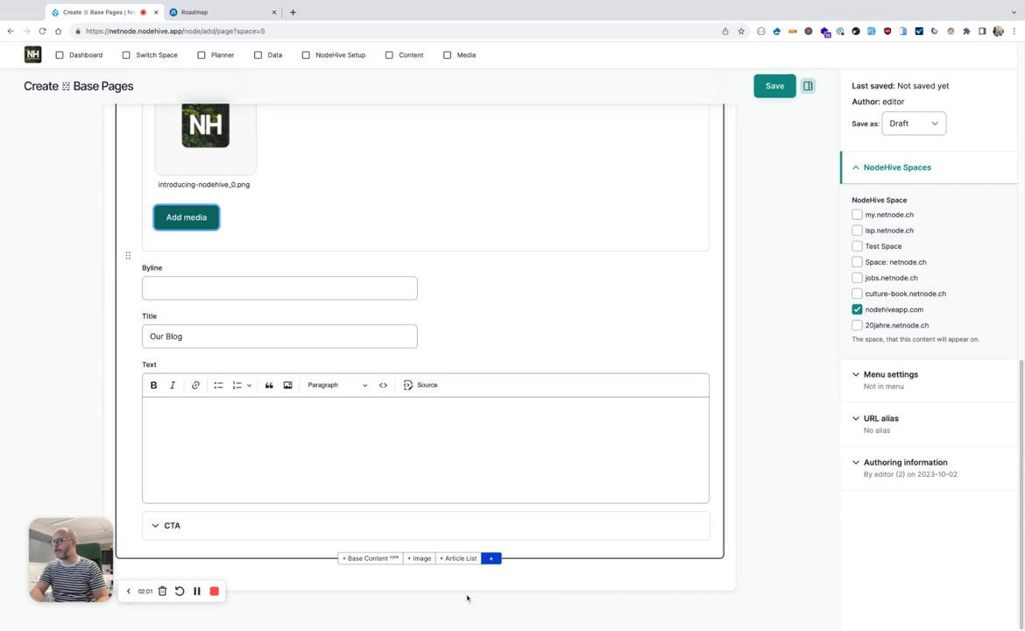
mouse_move(445, 575)
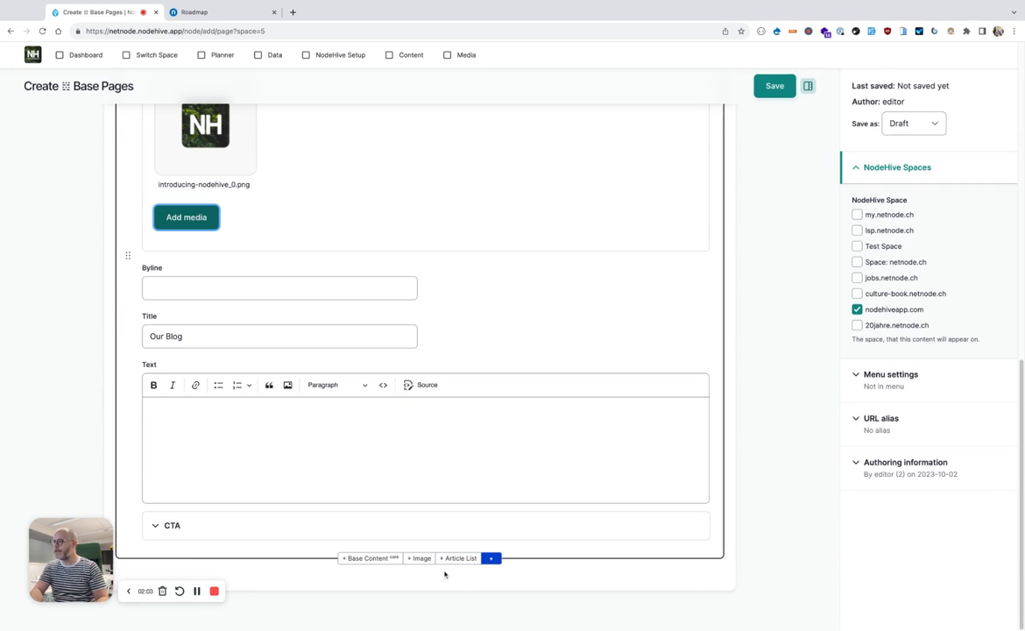
click(459, 557)
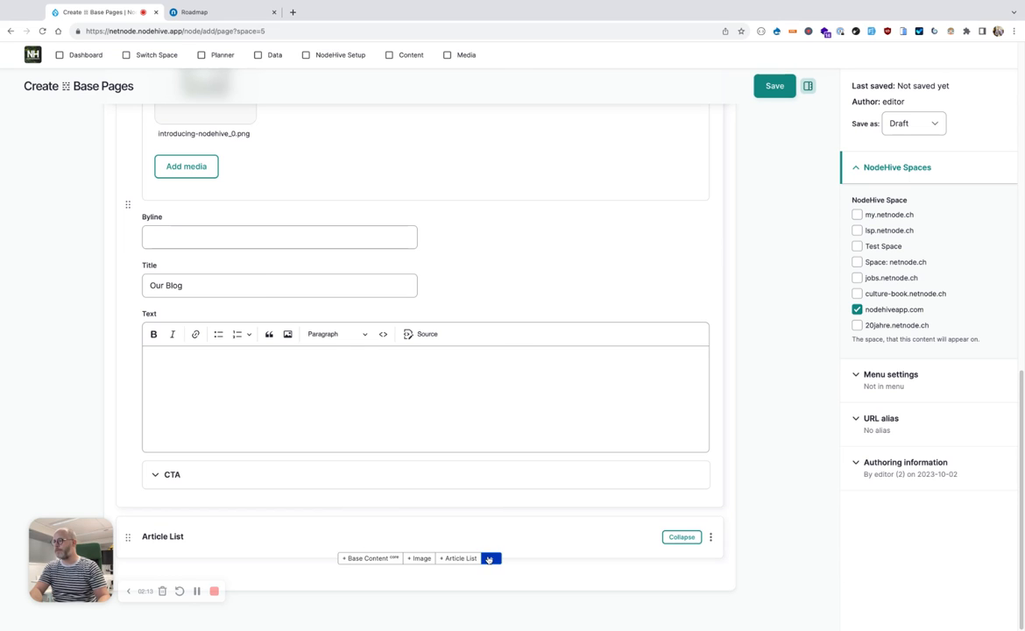
Step: Add a Newsletter Form section and begin typing its title
click(490, 557)
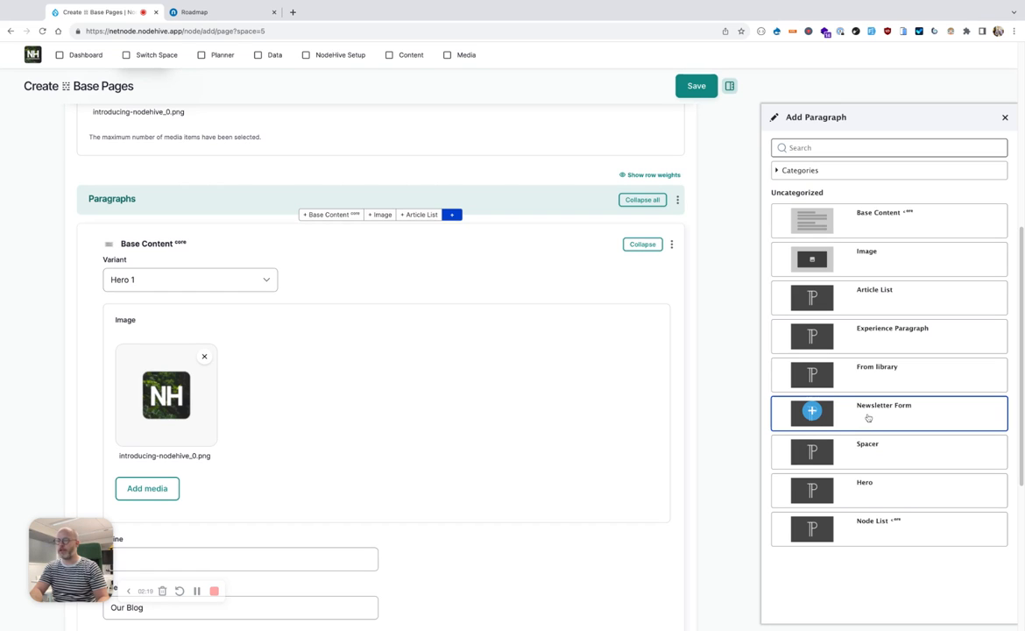
mouse_move(884, 417)
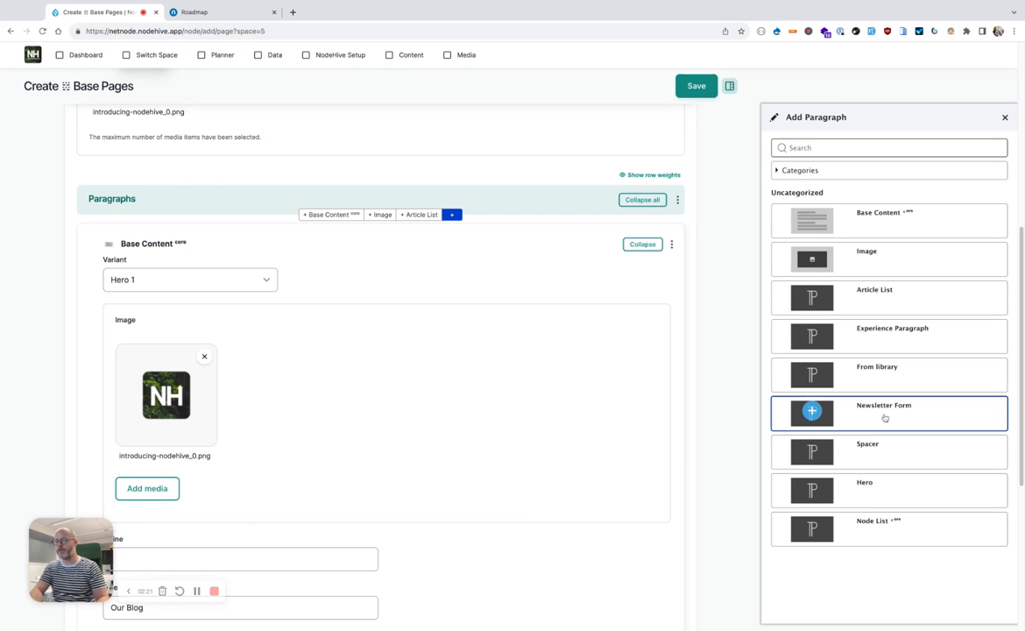
click(887, 414)
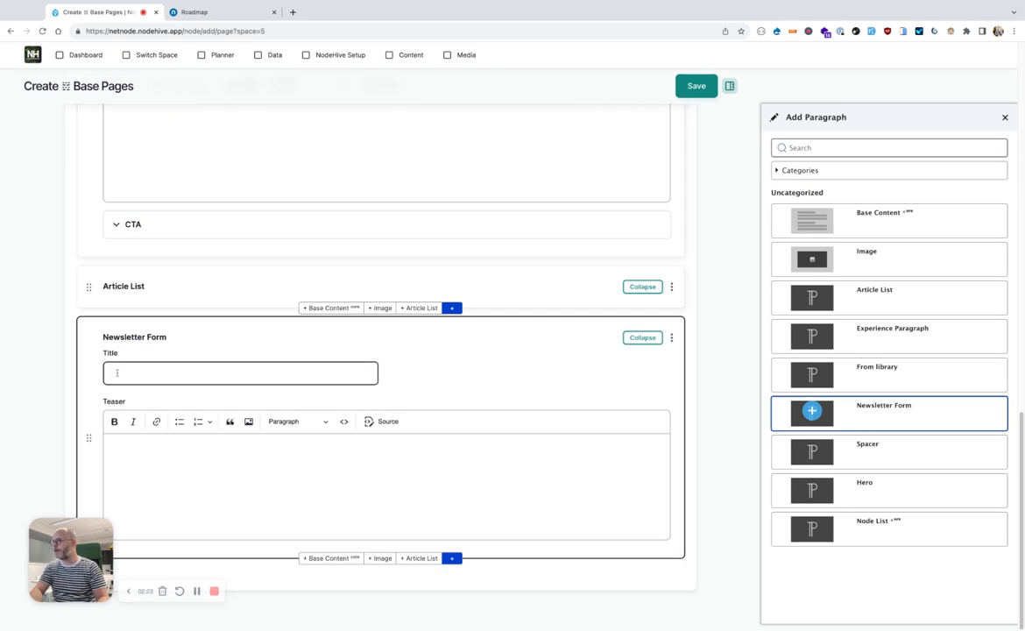
text(Newl)
click(386, 486)
text(Signup)
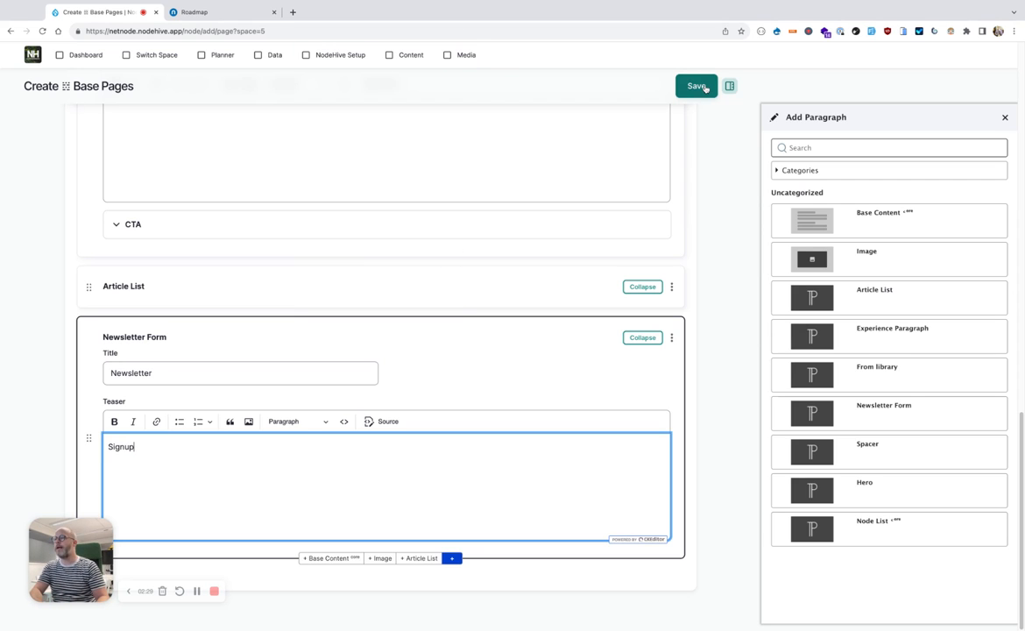
Step: Save to create the Blog page as a draft
click(698, 86)
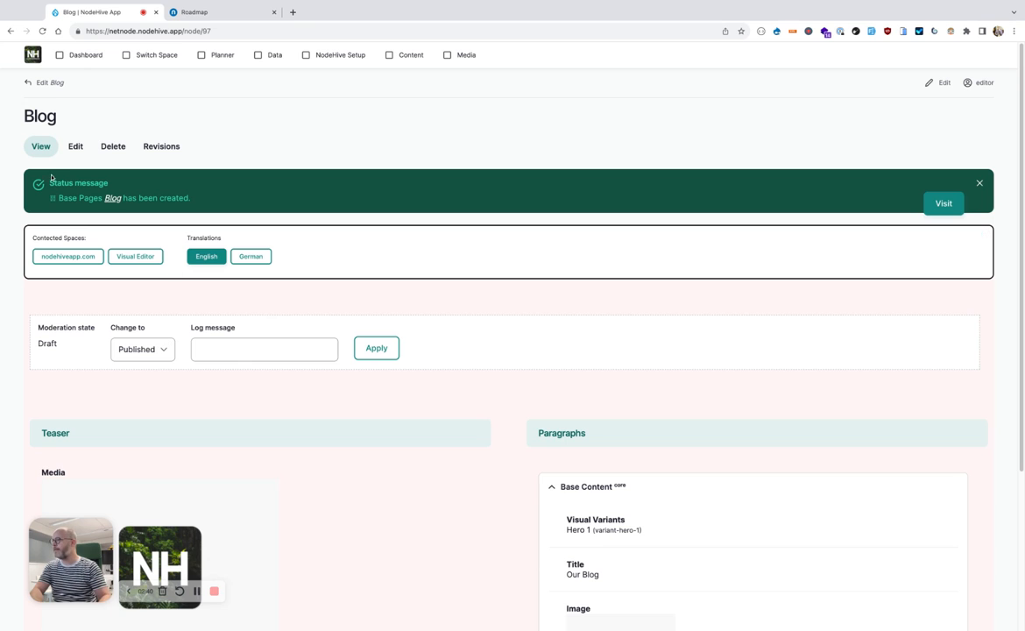
Step: Give the Blog page a menu link under nodehiveapp.com Main and save
click(75, 147)
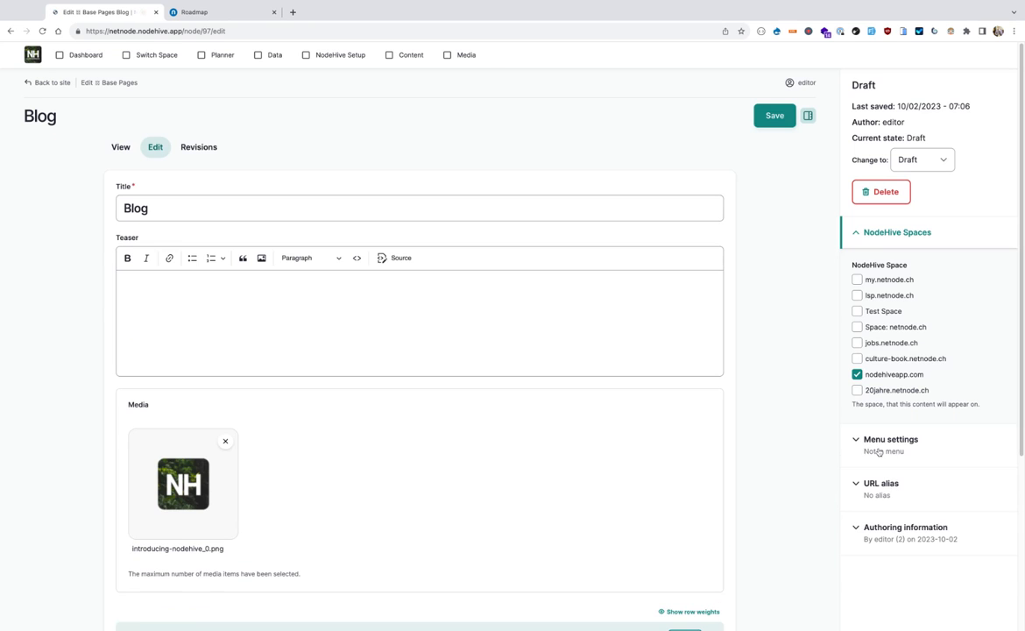
click(891, 439)
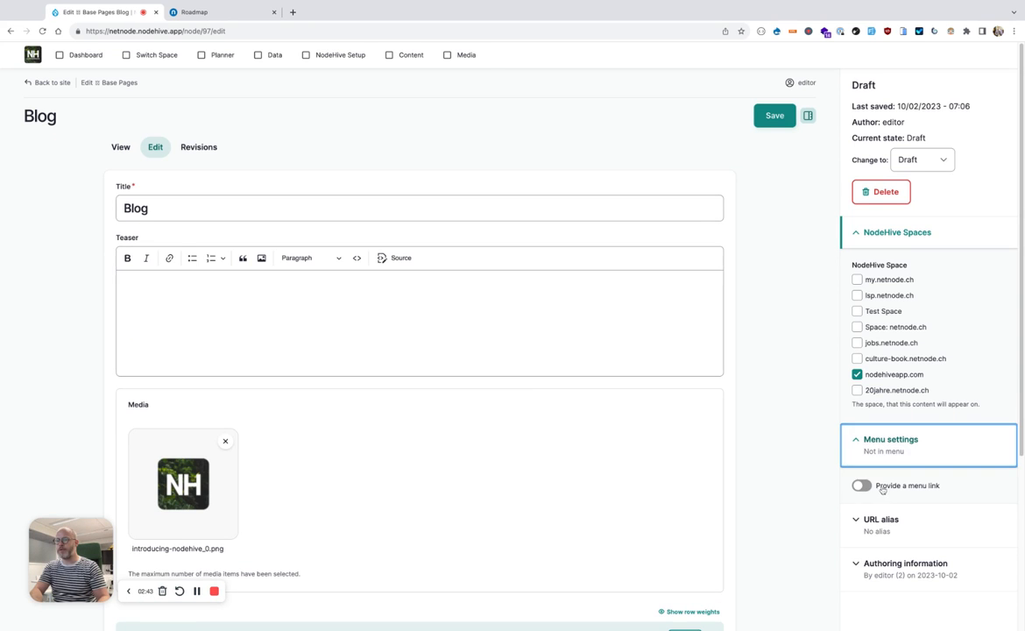
click(862, 485)
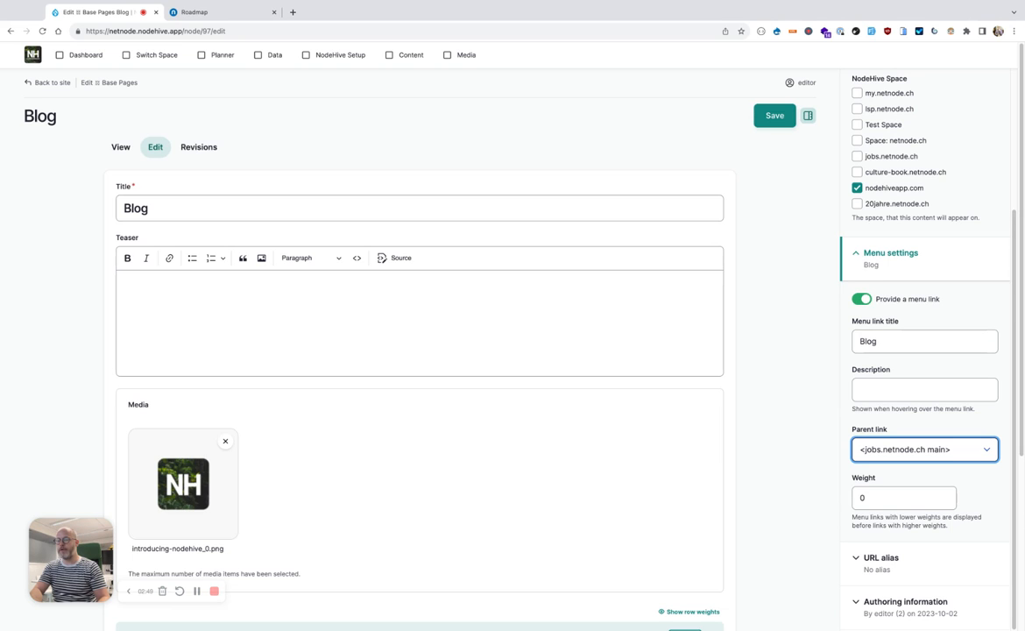
click(926, 449)
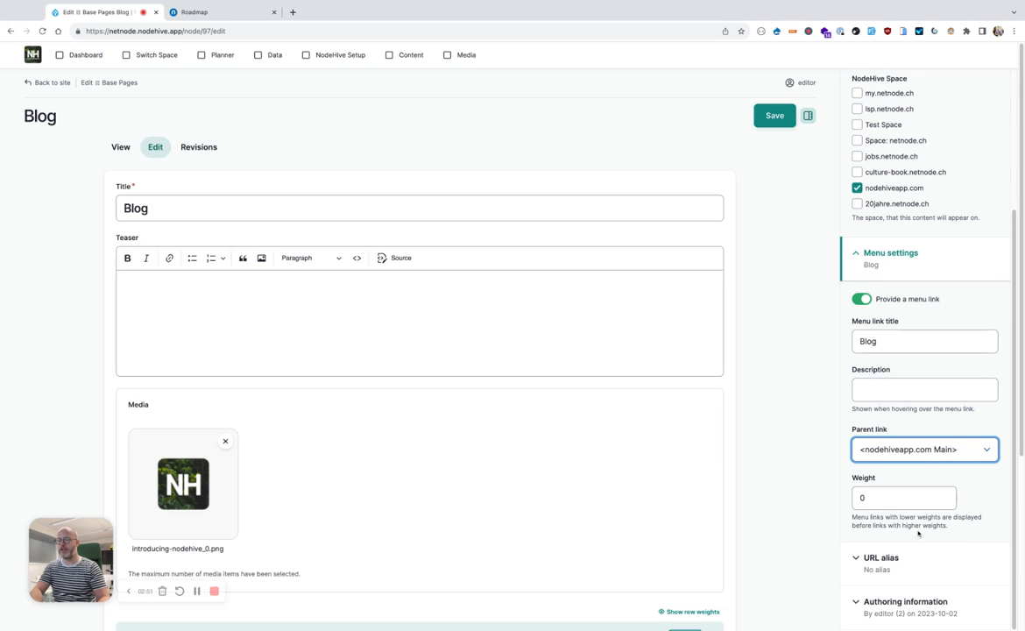
click(775, 115)
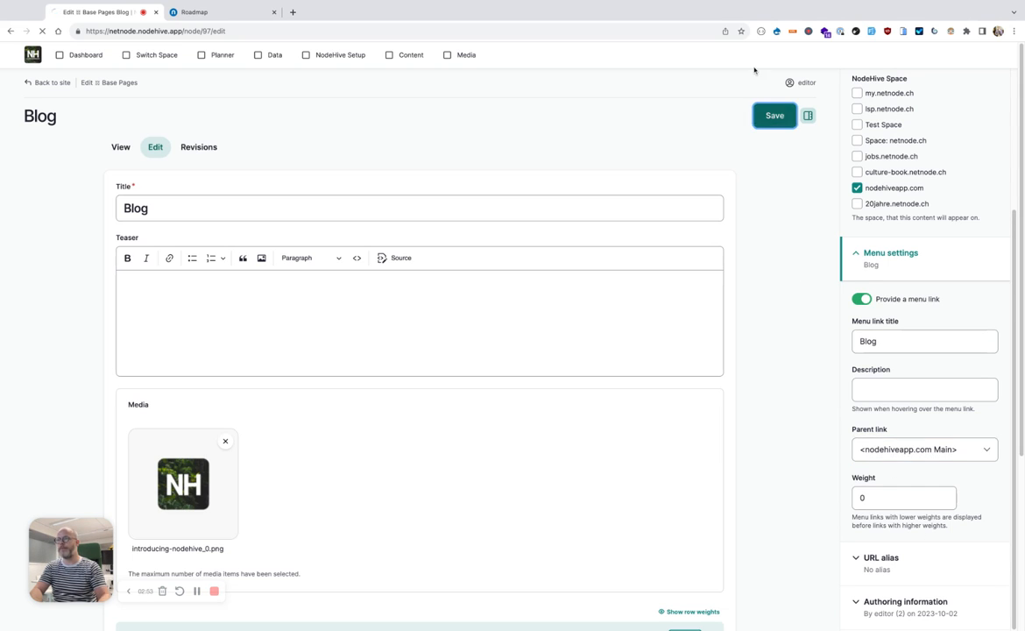
click(775, 116)
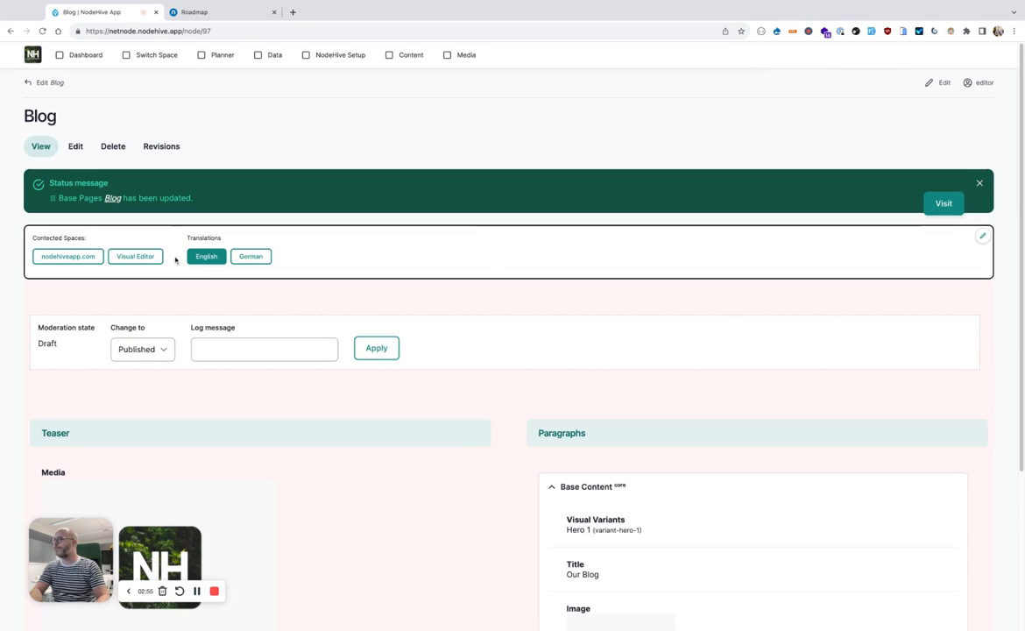
Step: Set the Blog page's moderation state to Published
click(375, 347)
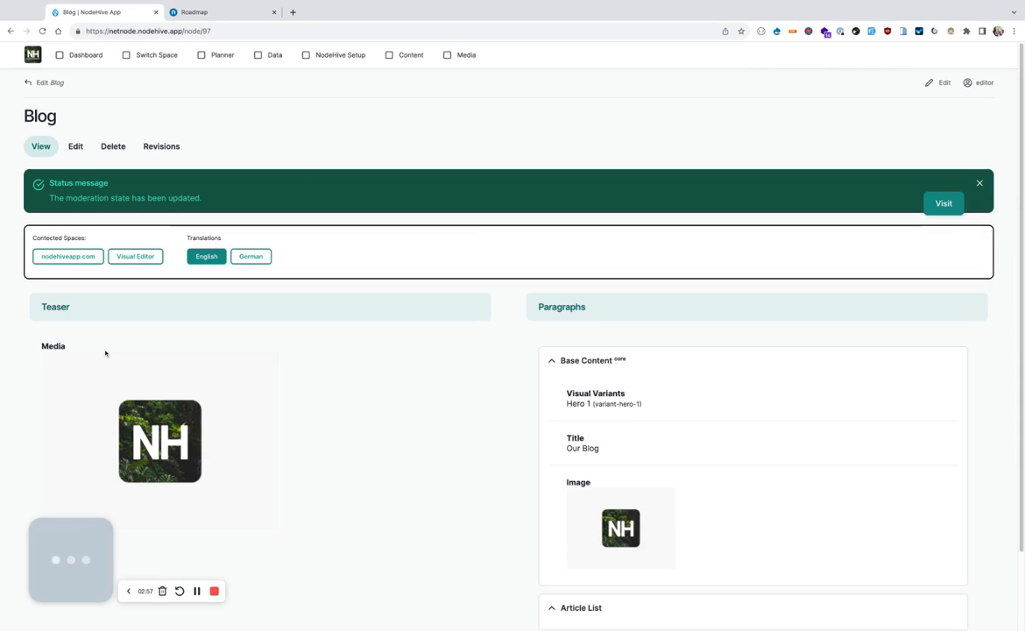
click(219, 12)
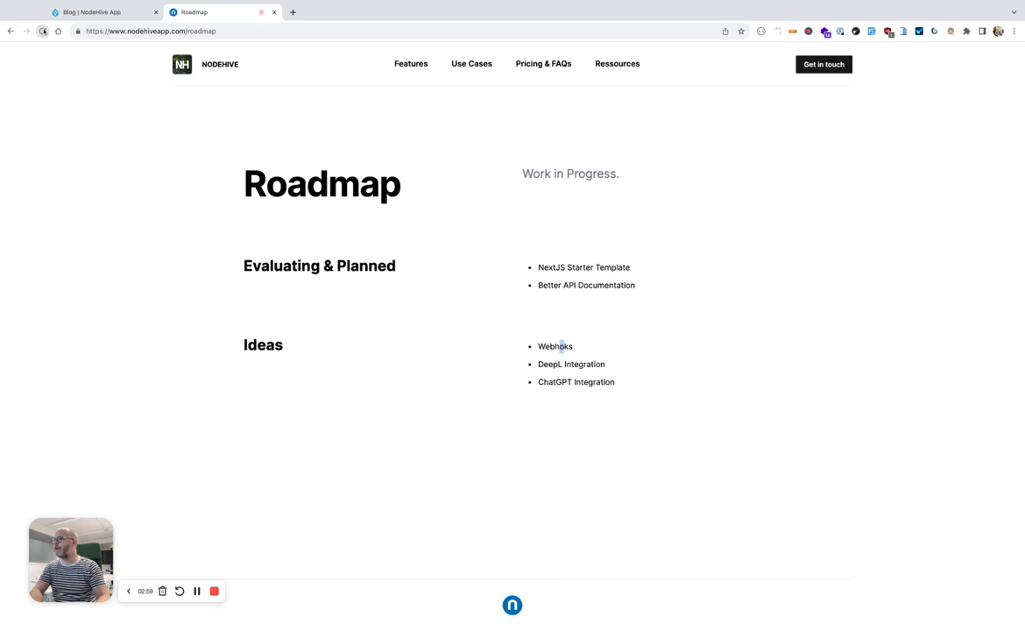
Step: Reload the site and review the live Blog page's hero, articles and newsletter signup
click(44, 32)
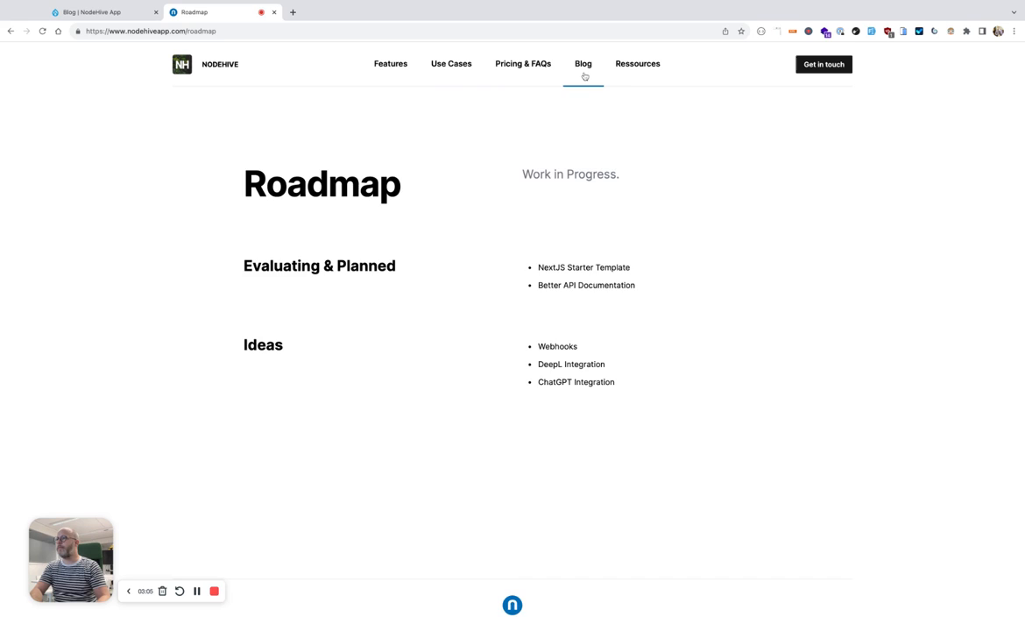
click(579, 63)
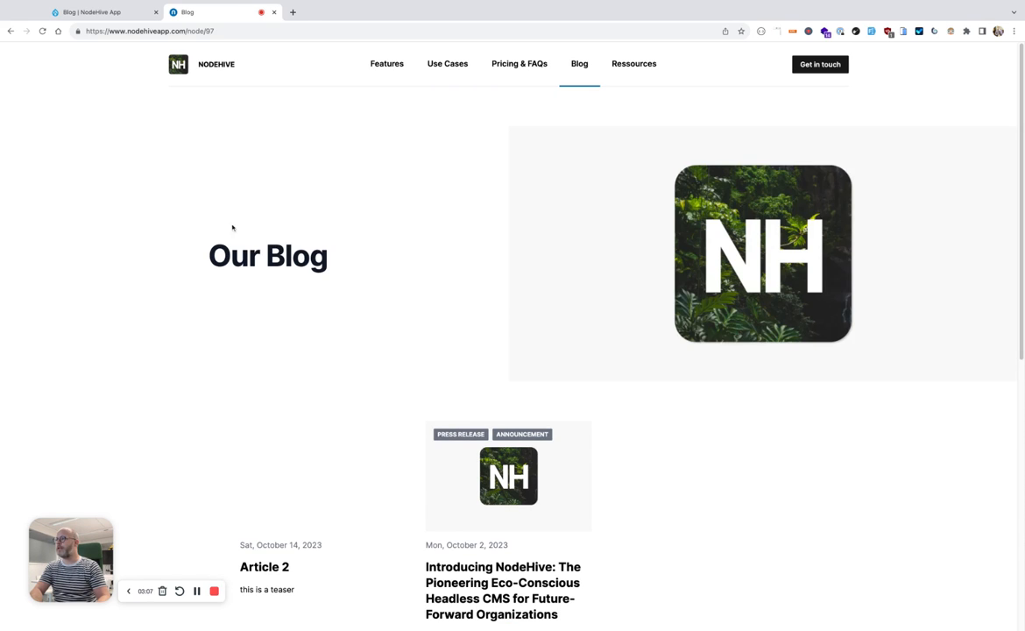
scroll(down, 3)
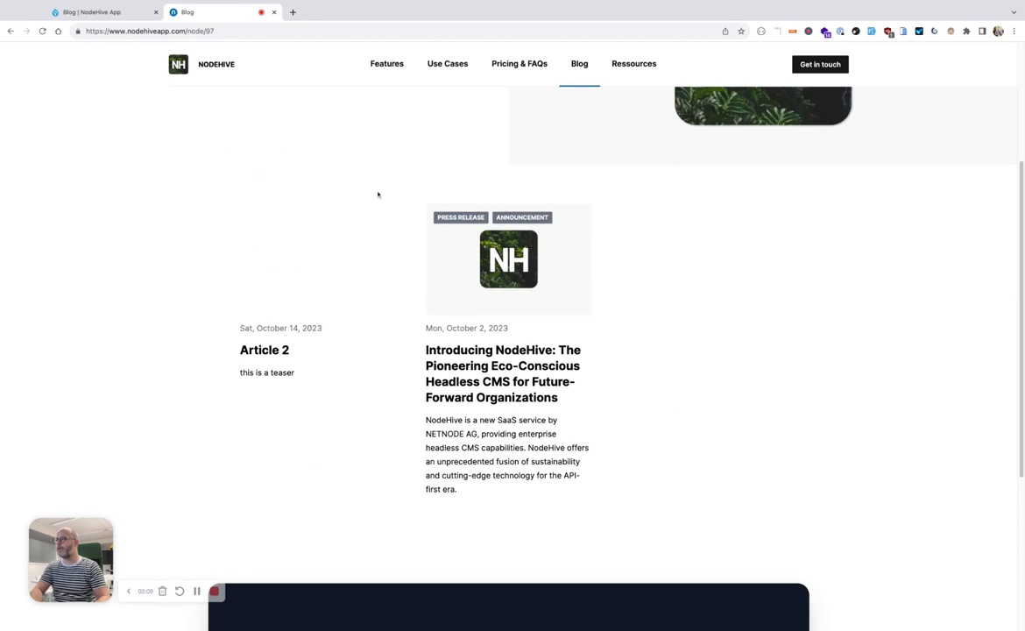
scroll(down, 3)
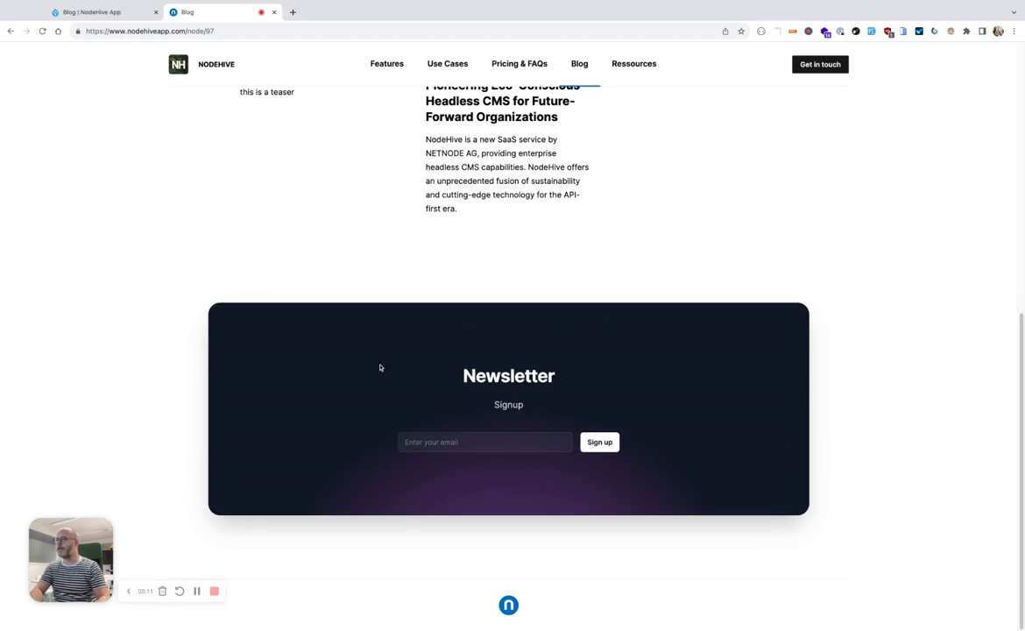
scroll(up, 3)
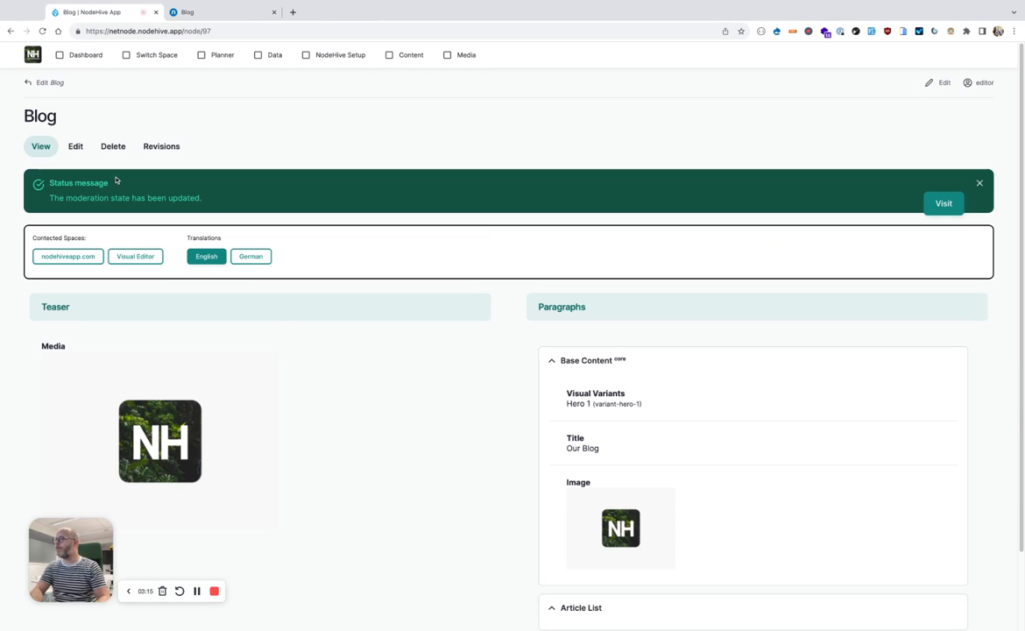
Step: Add the hero subtext 'Learn more about NodeHive in our blog.' in the visual editor
click(135, 256)
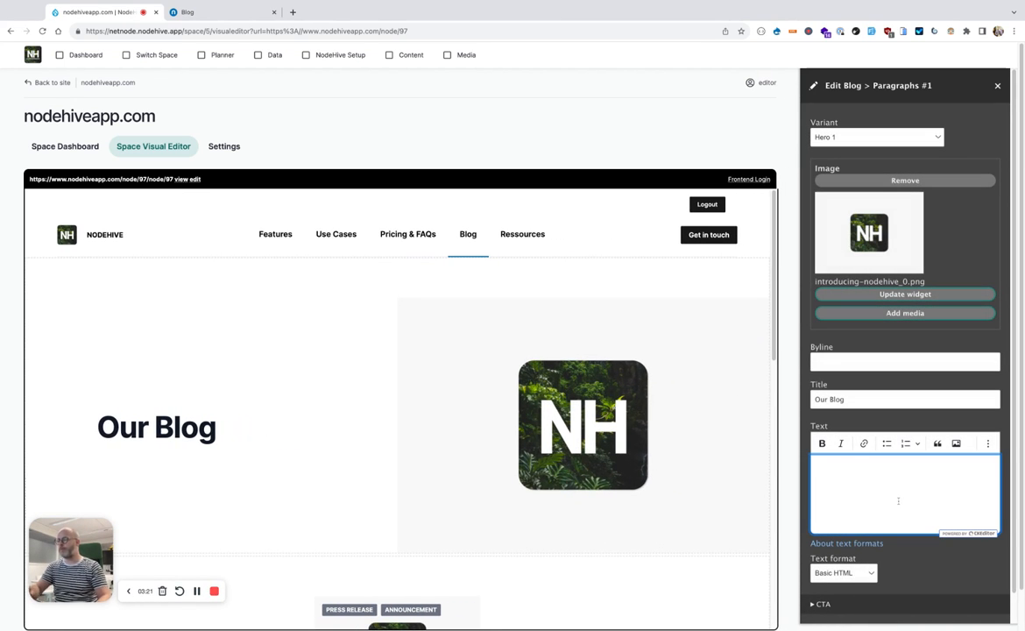
text(Learn more a)
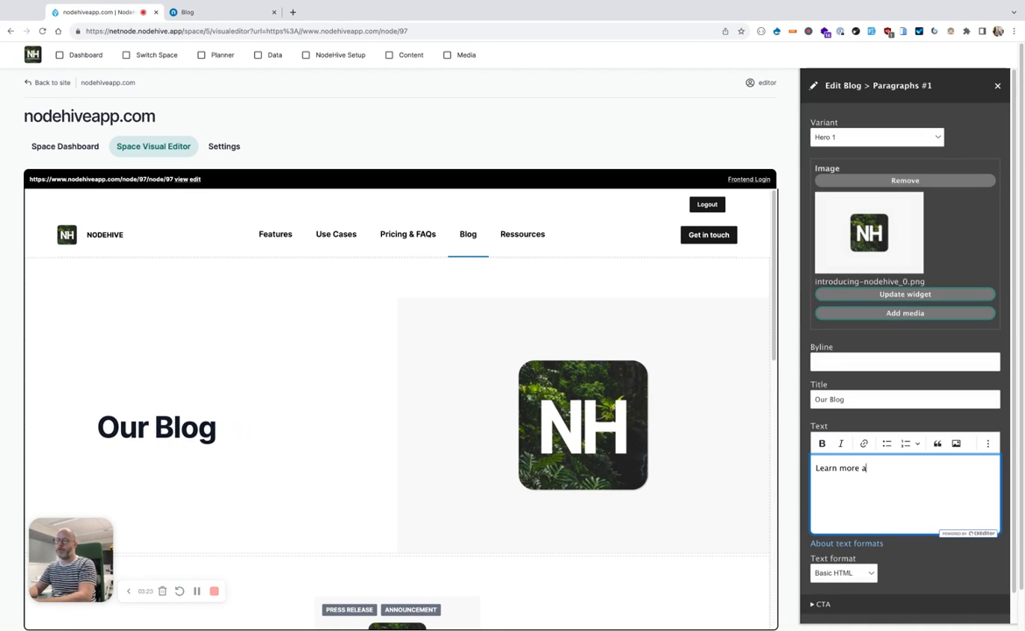
text(bout NodeHie)
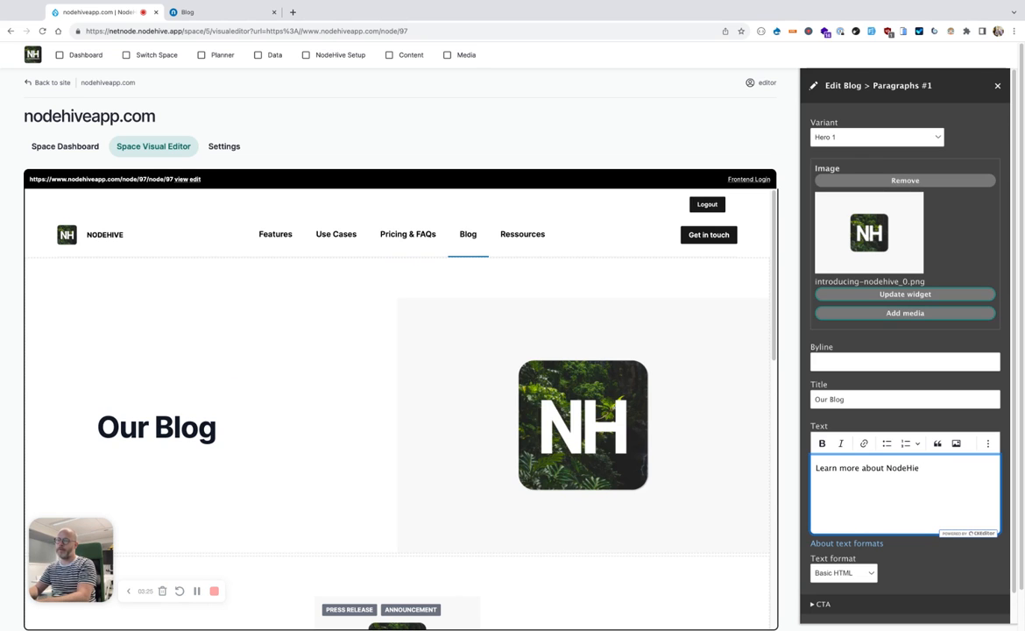
text(in our blog.)
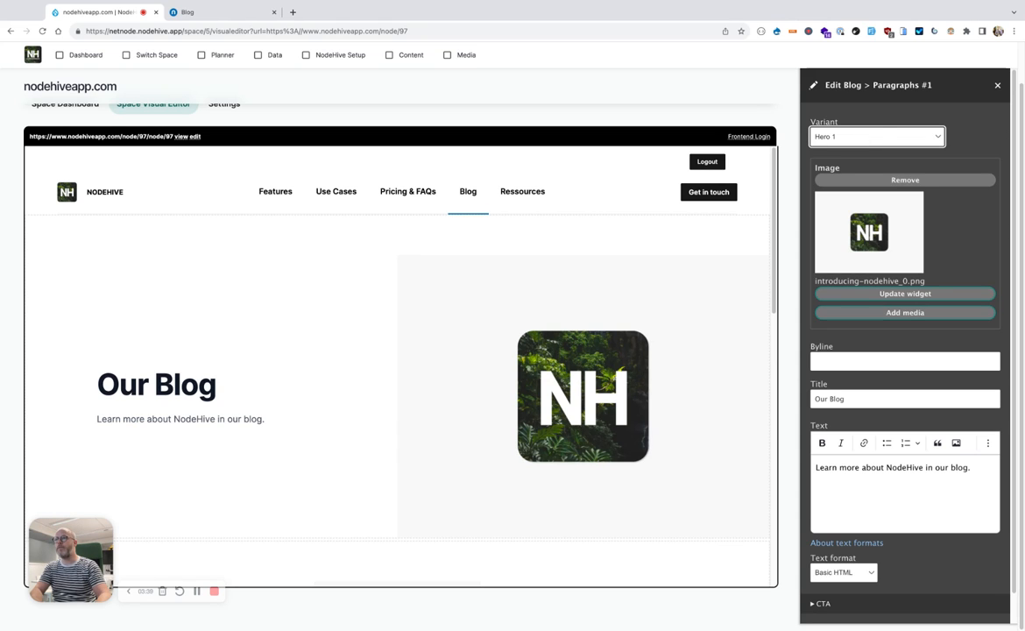
click(877, 136)
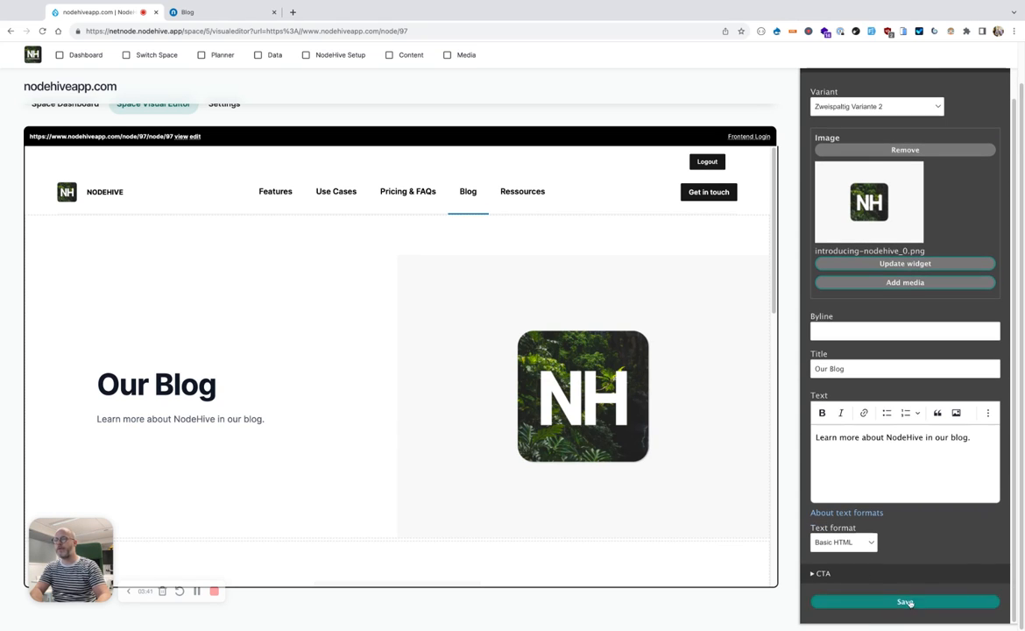
Step: Apply the Zweispaltig Variante 3 two-column layout to the hero and save
click(905, 601)
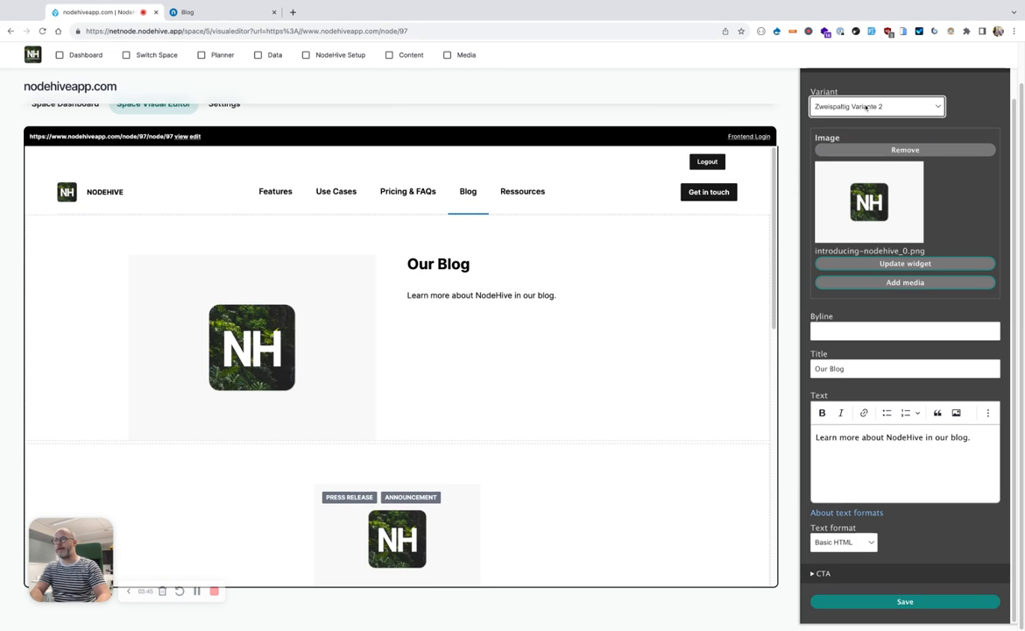
click(877, 107)
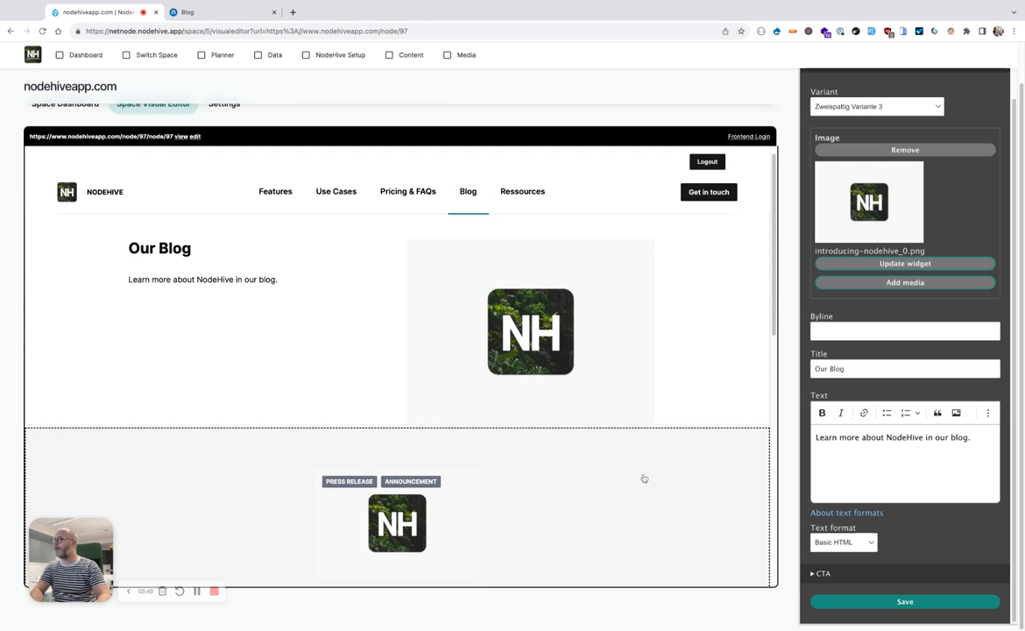
scroll(down, 3)
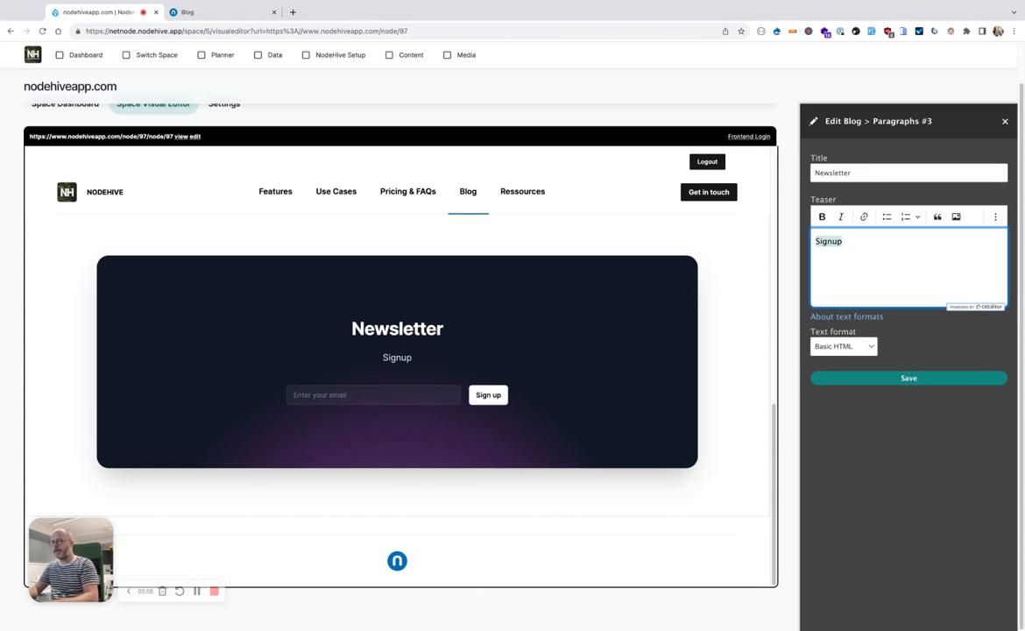
Step: Extend the Newsletter teaser to "Signup to get the latest news about NodeHive." and return the preview to the top
text(to get the latest news about N)
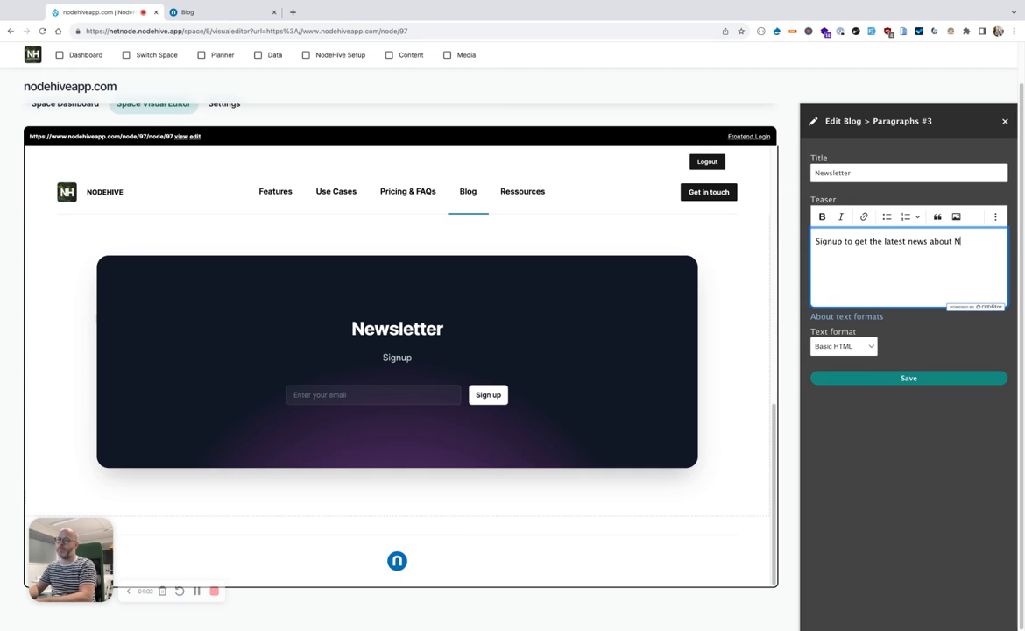
text(odeHiv)
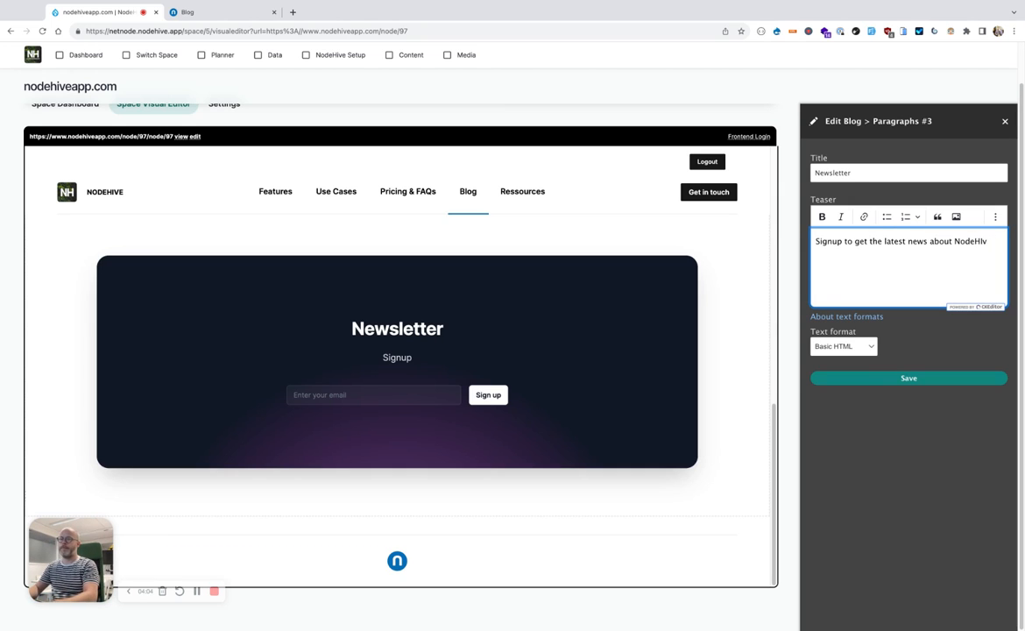
text(e.)
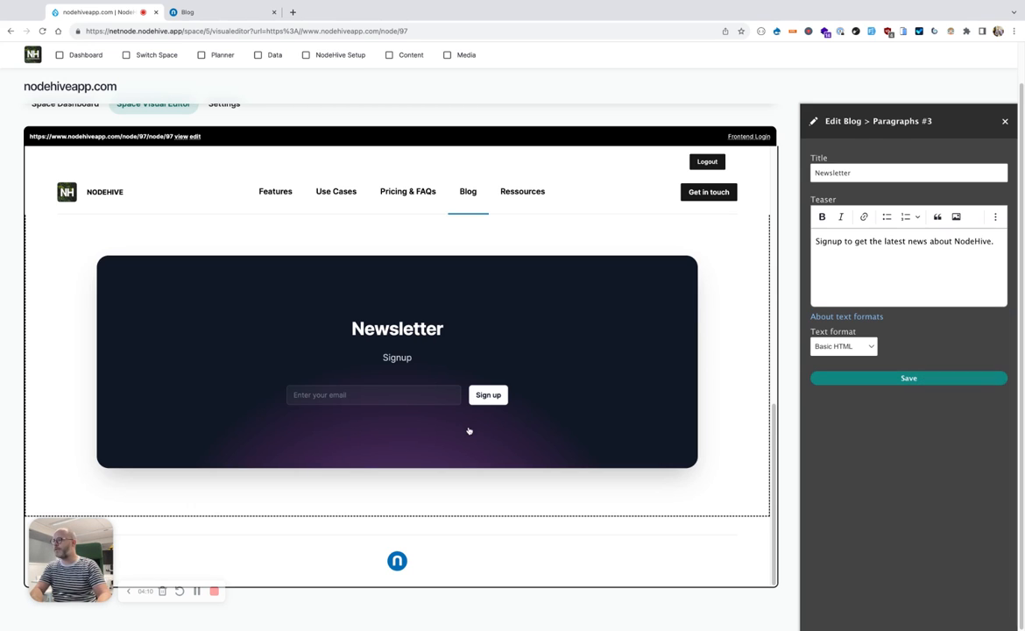
scroll(up, 3)
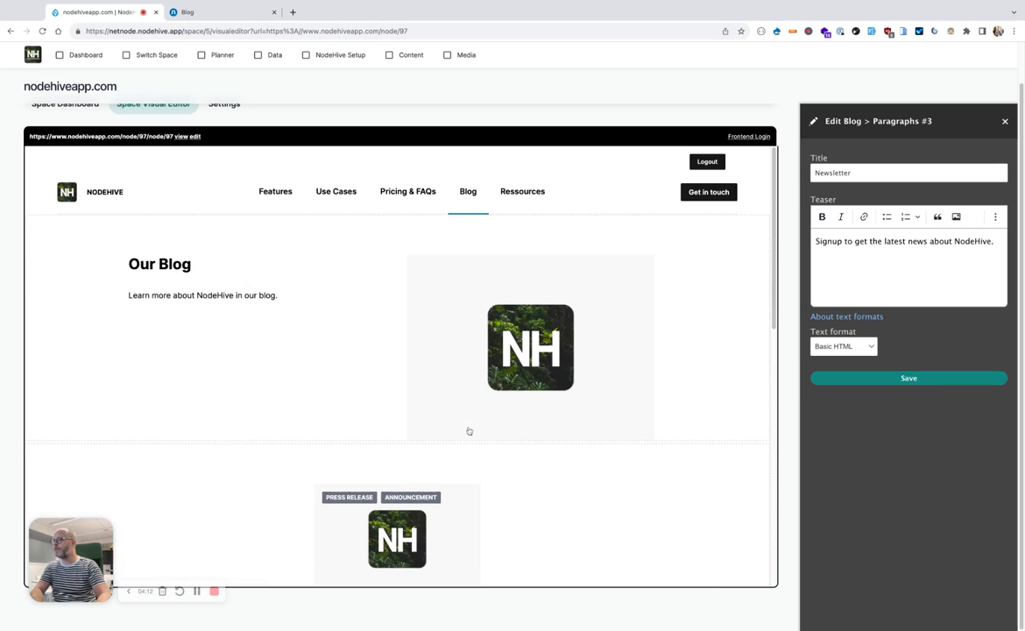
scroll(up, 3)
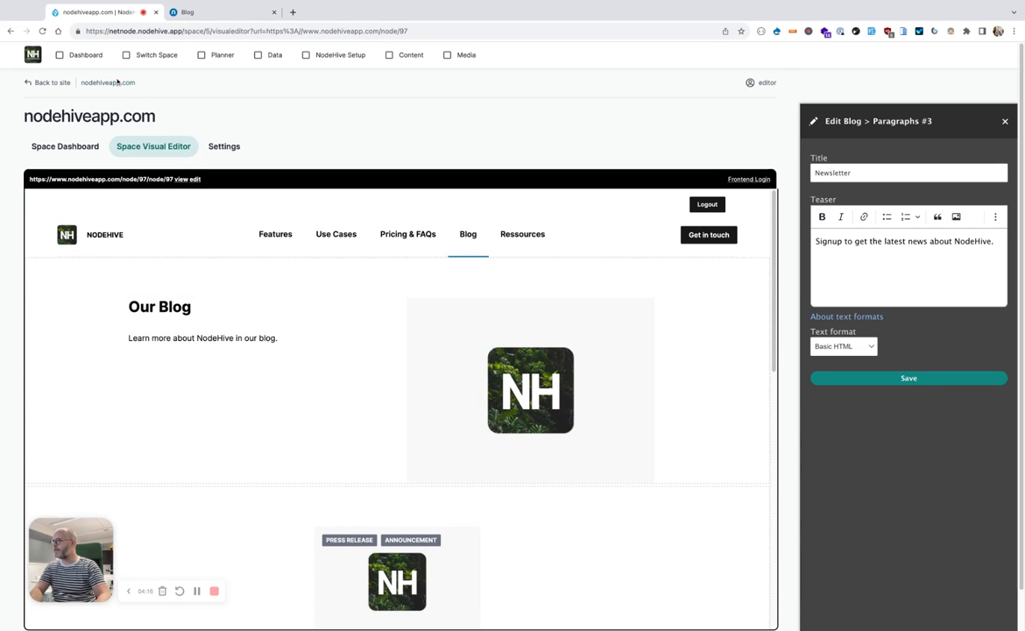
mouse_move(84, 54)
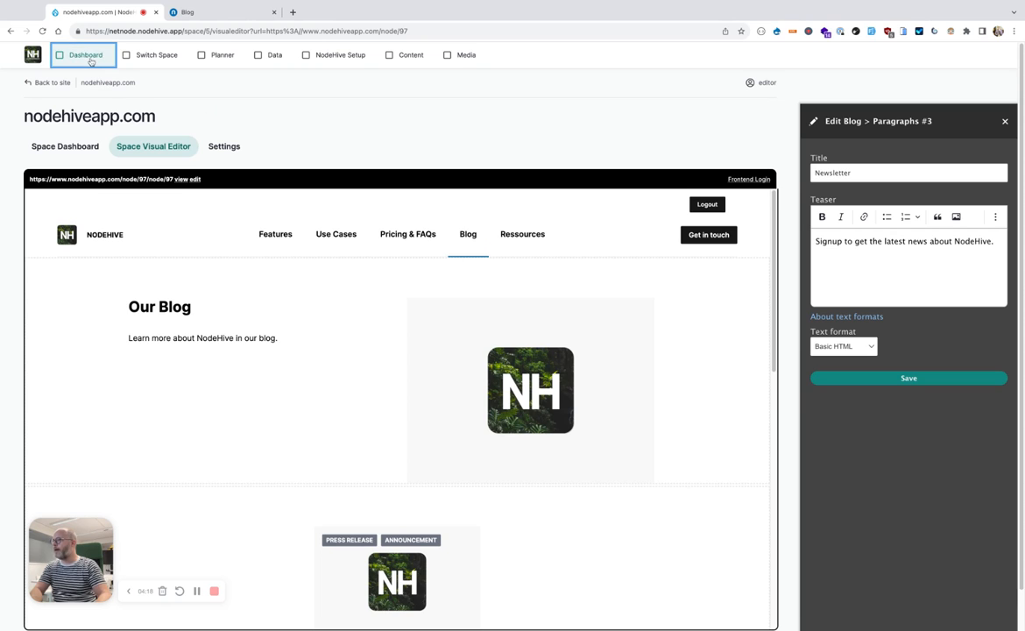
Step: Show the Dashboard and look through the My content list
click(84, 55)
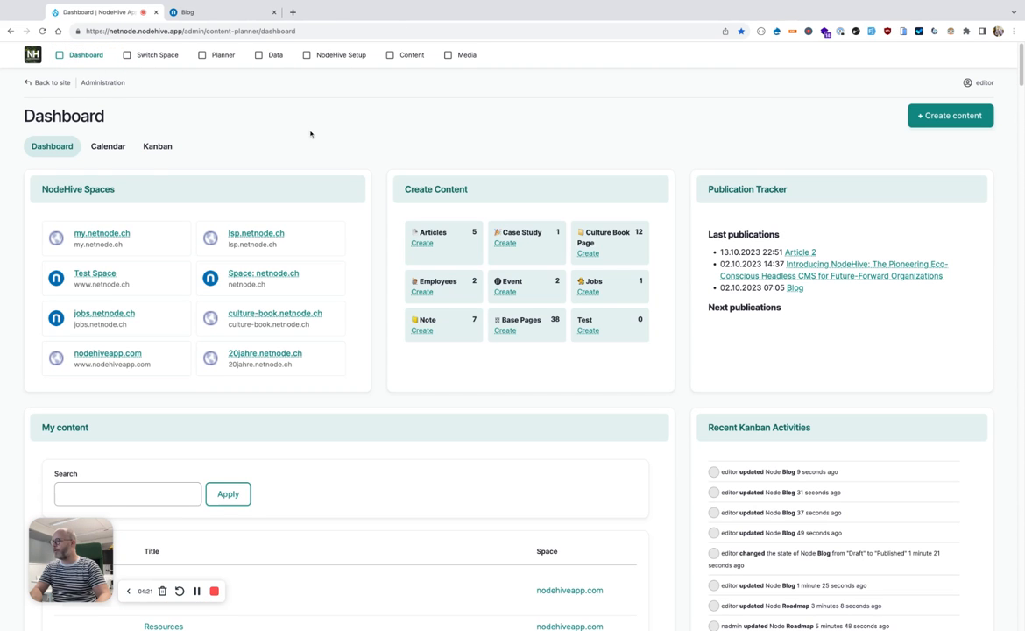
mouse_move(162, 164)
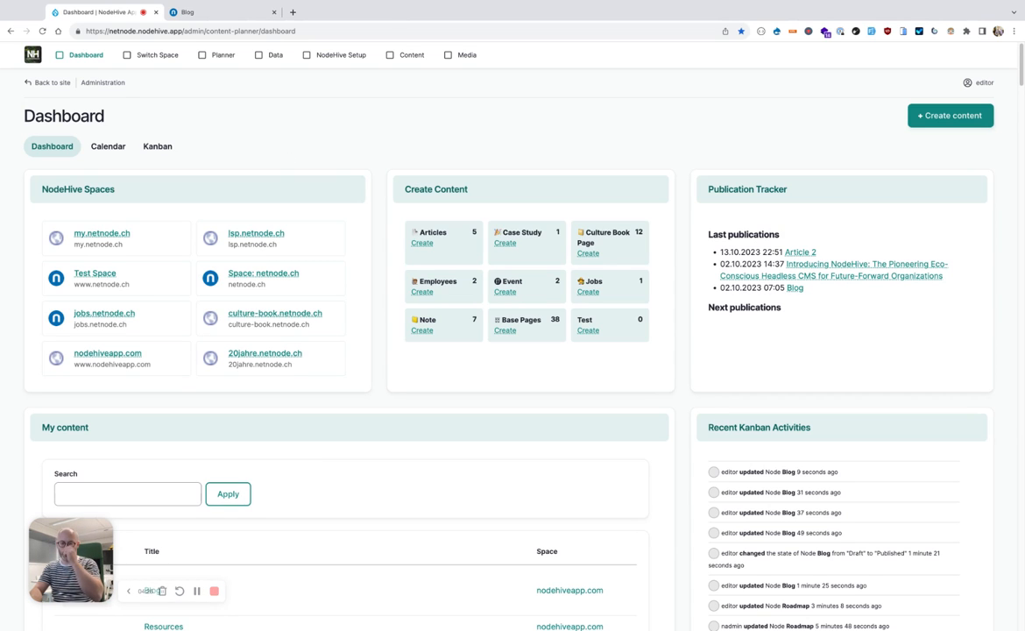
mouse_move(471, 202)
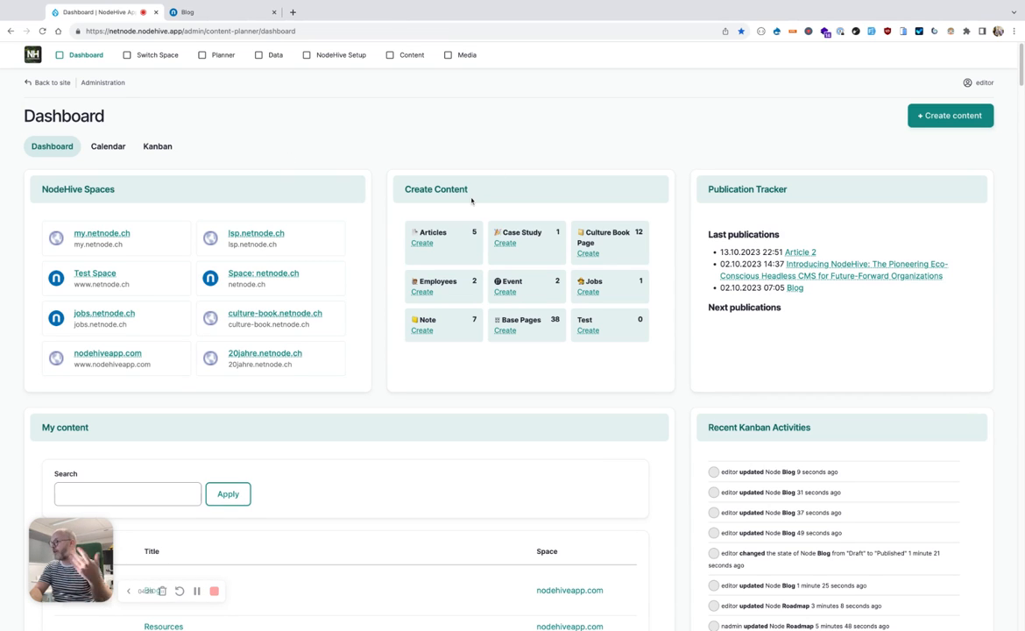
mouse_move(337, 430)
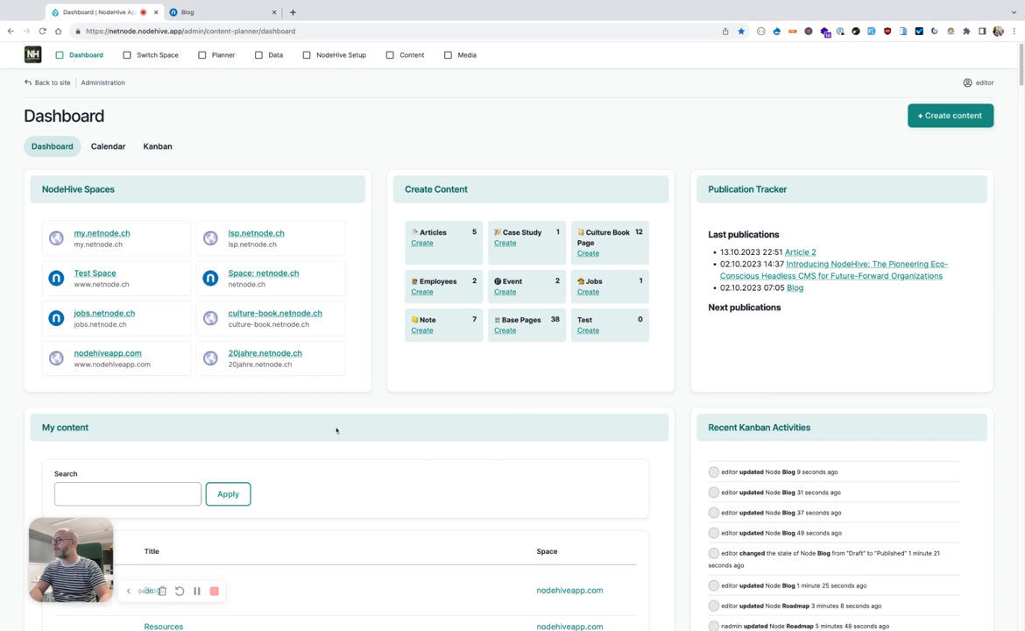
scroll(down, 3)
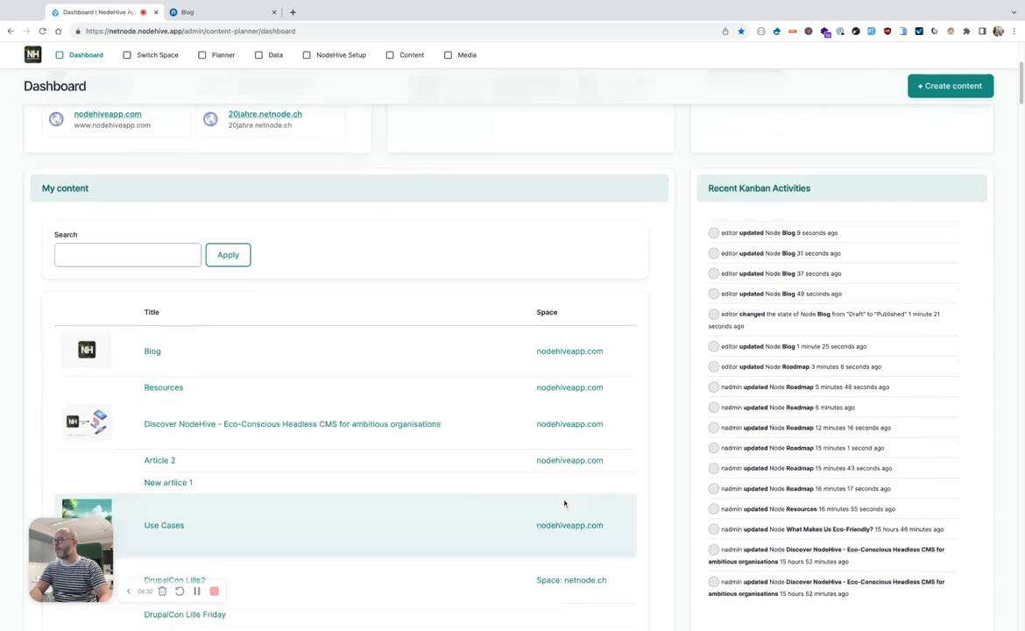
mouse_move(540, 305)
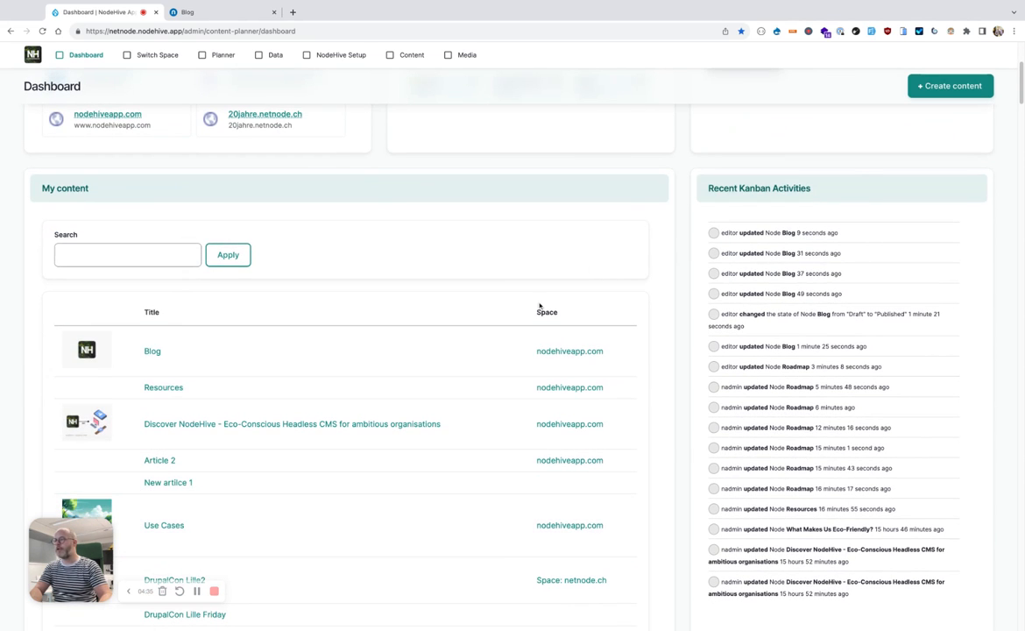
scroll(up, 3)
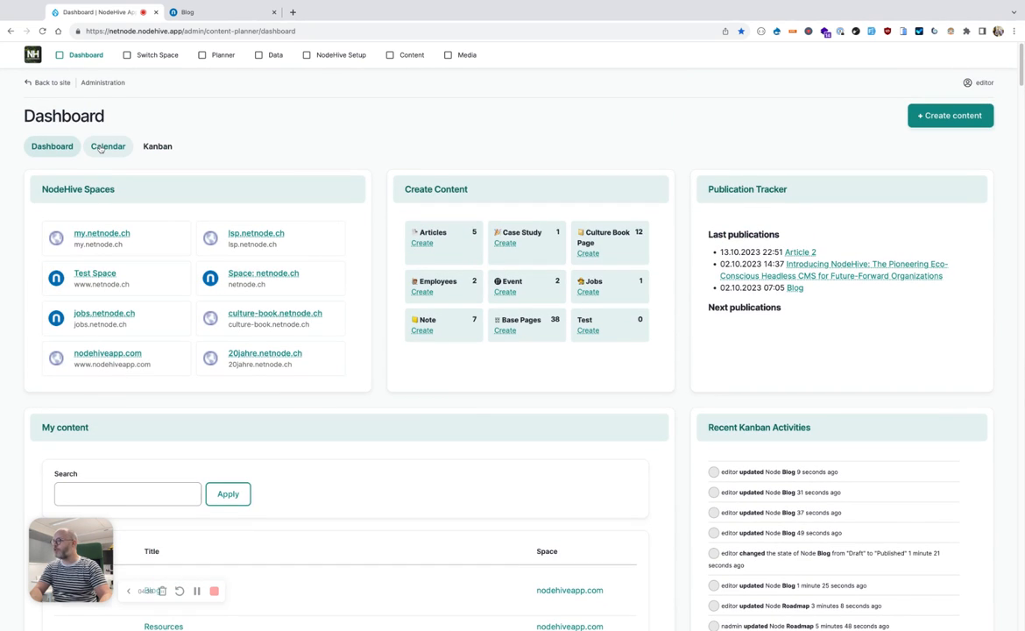
Step: From the Content Calendar, save a draft article 'New article 1' in the nodehiveapp.com space on October 4
click(109, 147)
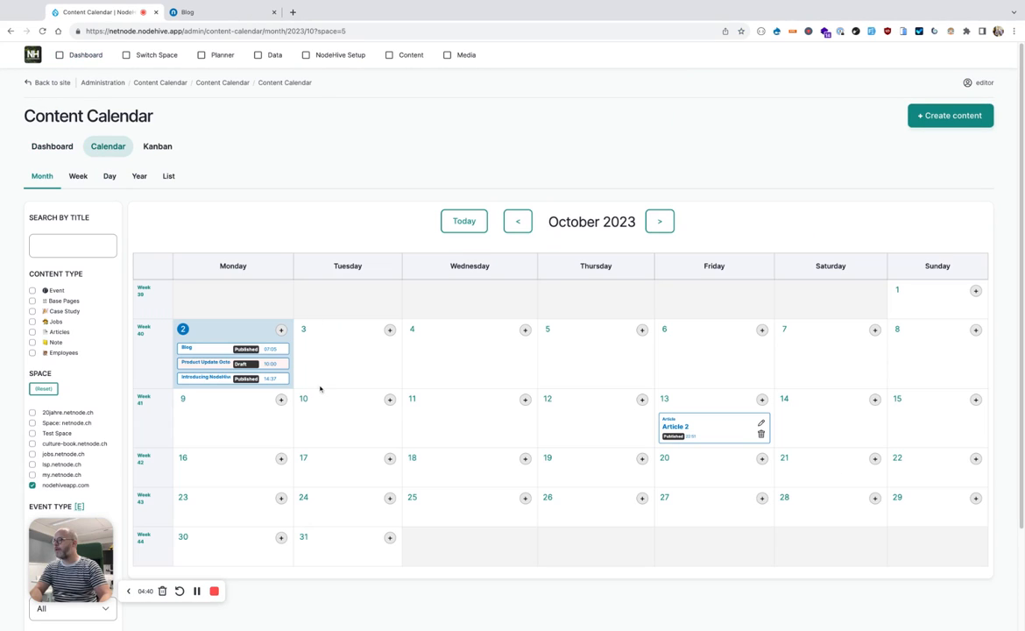
mouse_move(358, 392)
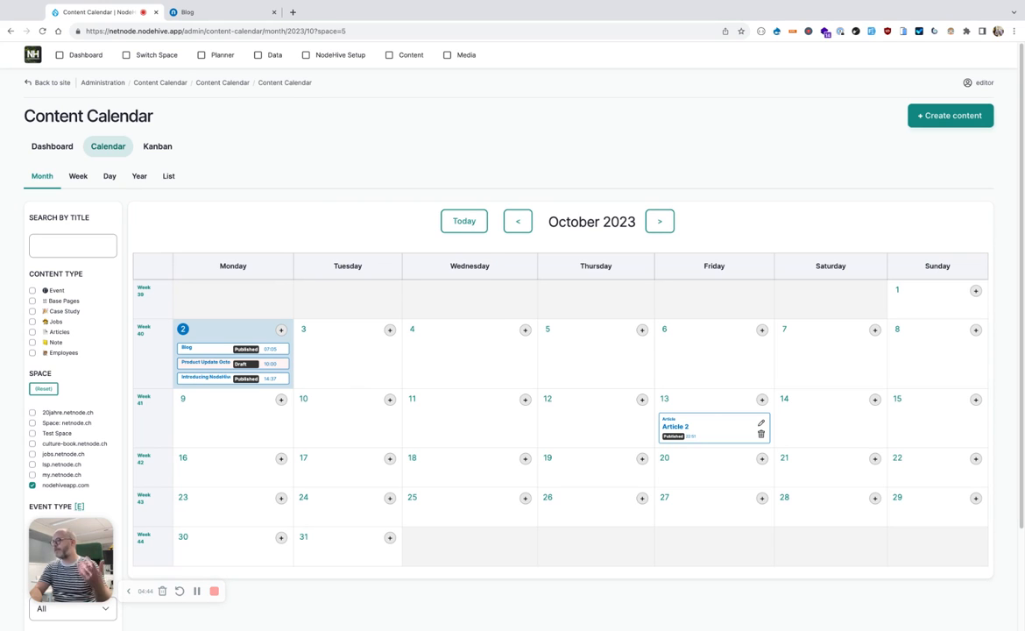
mouse_move(414, 200)
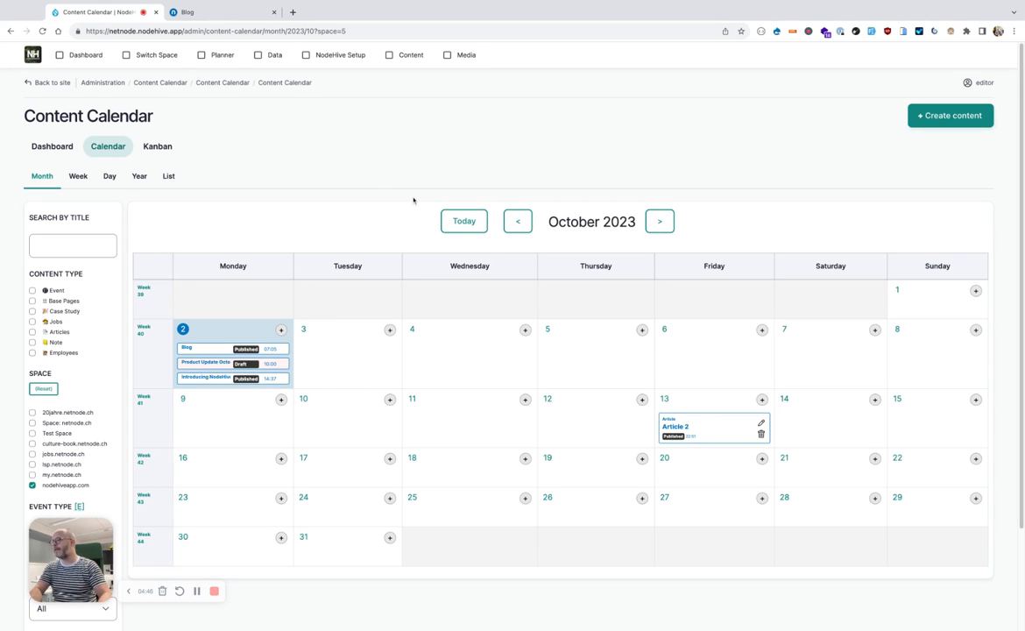
mouse_move(533, 397)
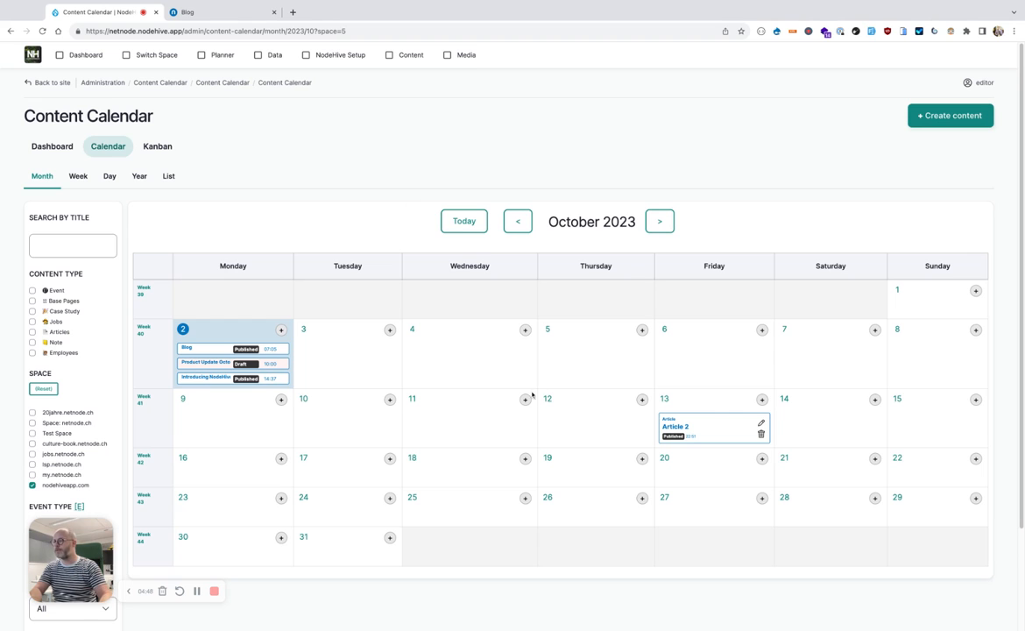
click(526, 330)
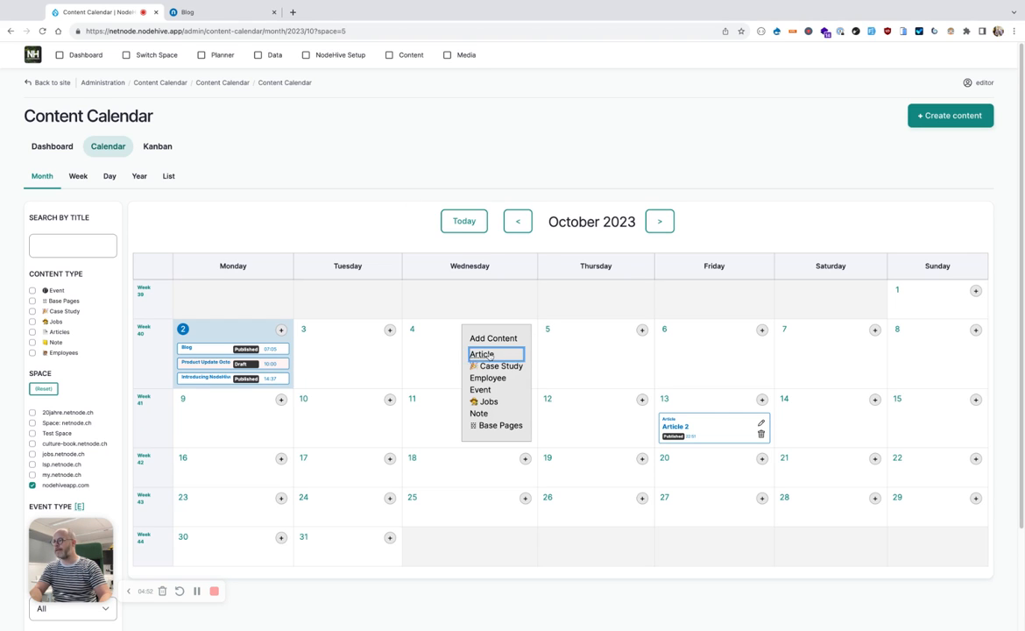
click(482, 354)
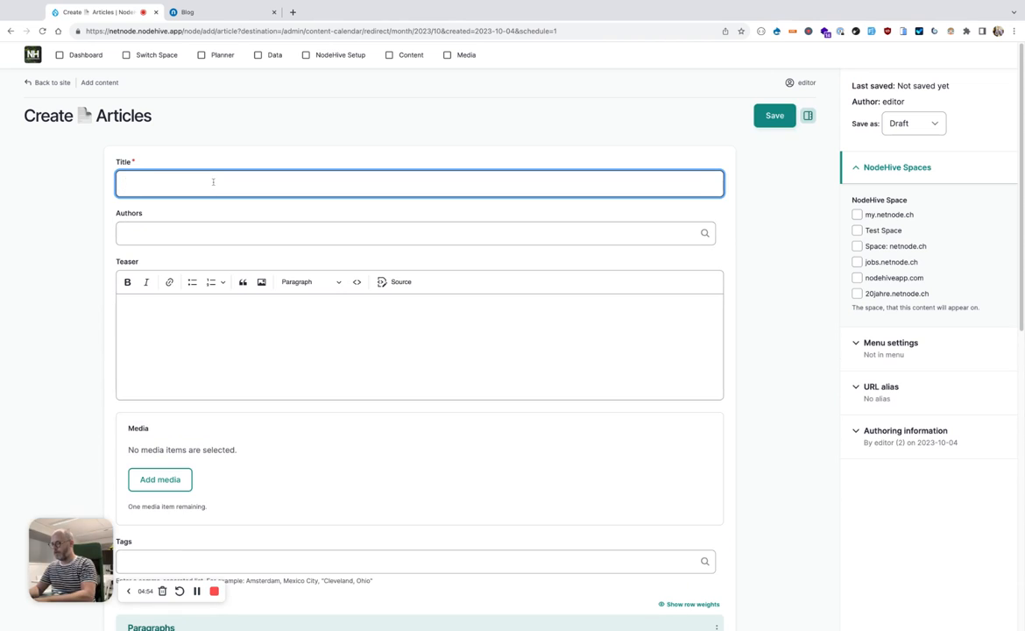
text(New article 1)
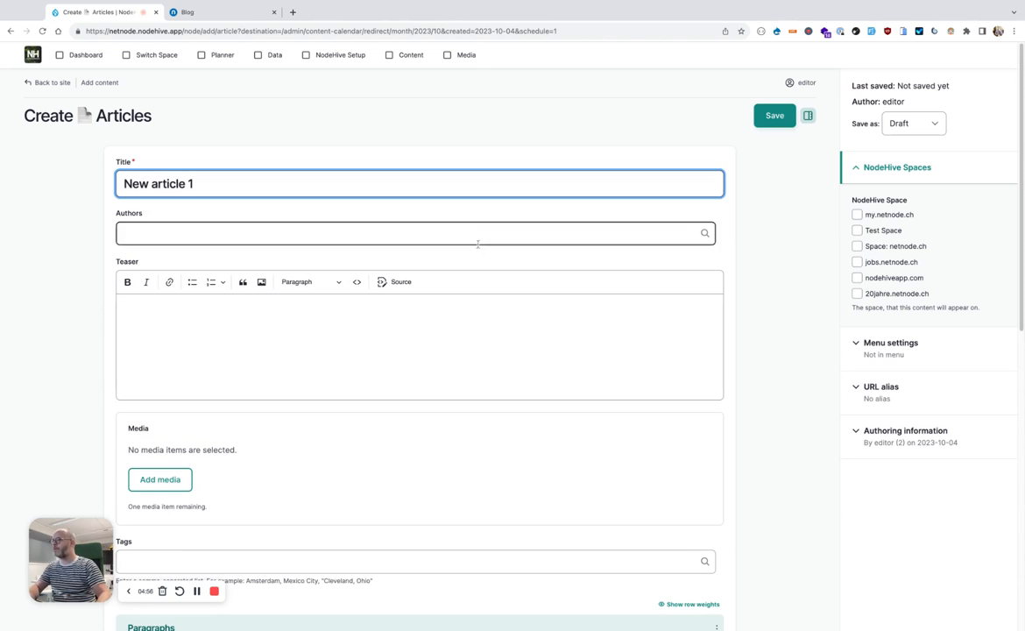
click(857, 276)
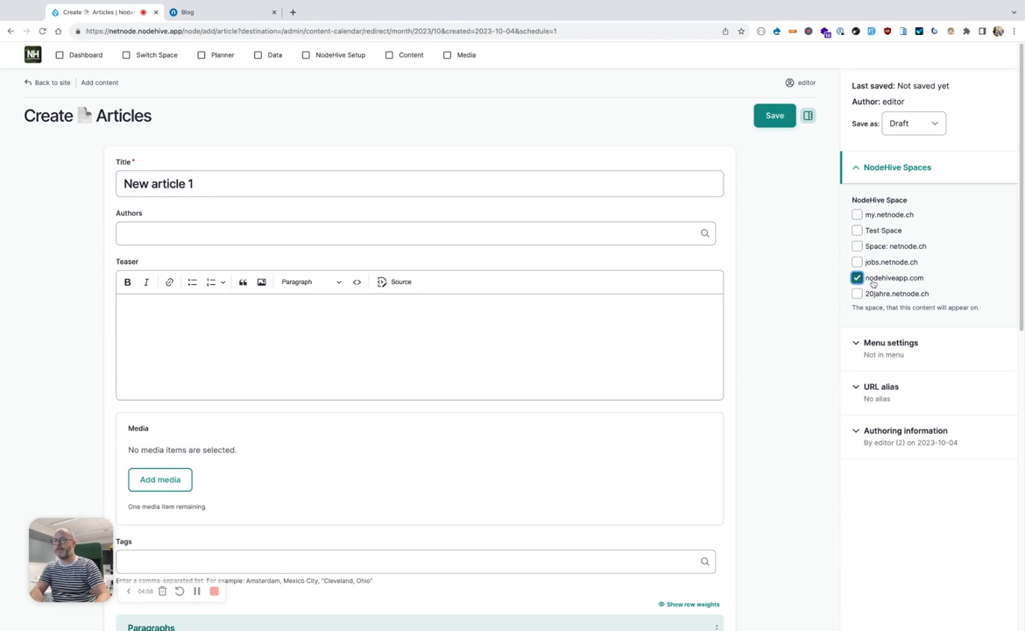
mouse_move(754, 137)
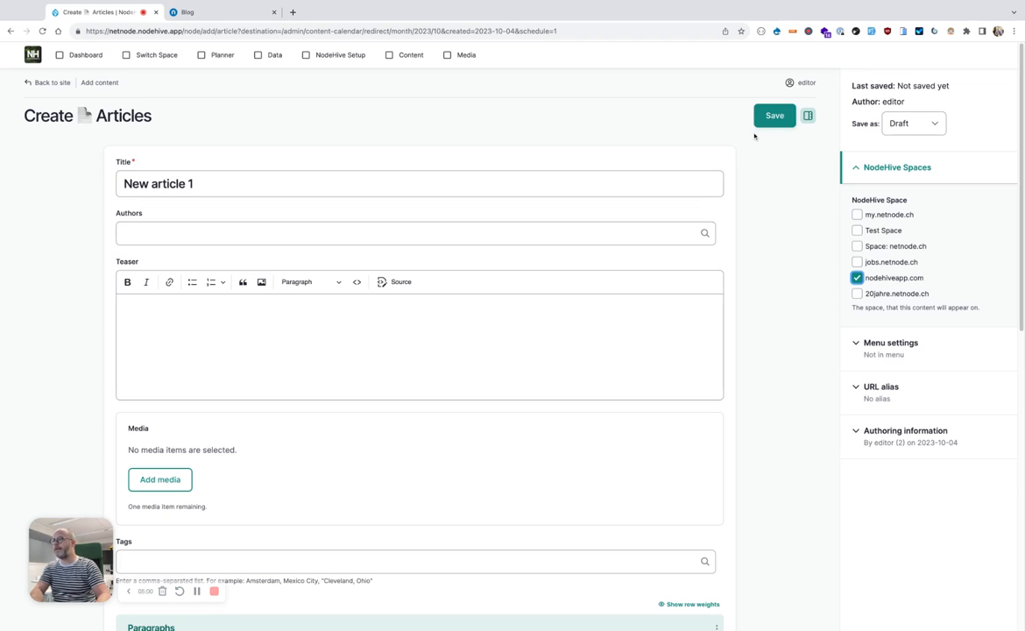
click(775, 116)
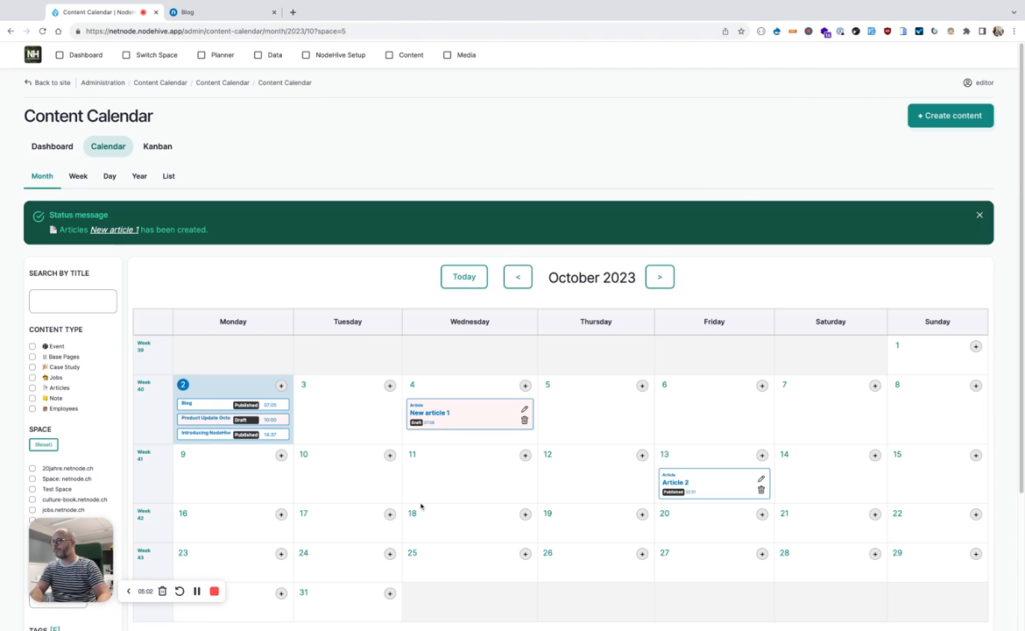
Step: Save a second draft article 'News article 2' for nodehiveapp.com on Thursday October 5
click(642, 385)
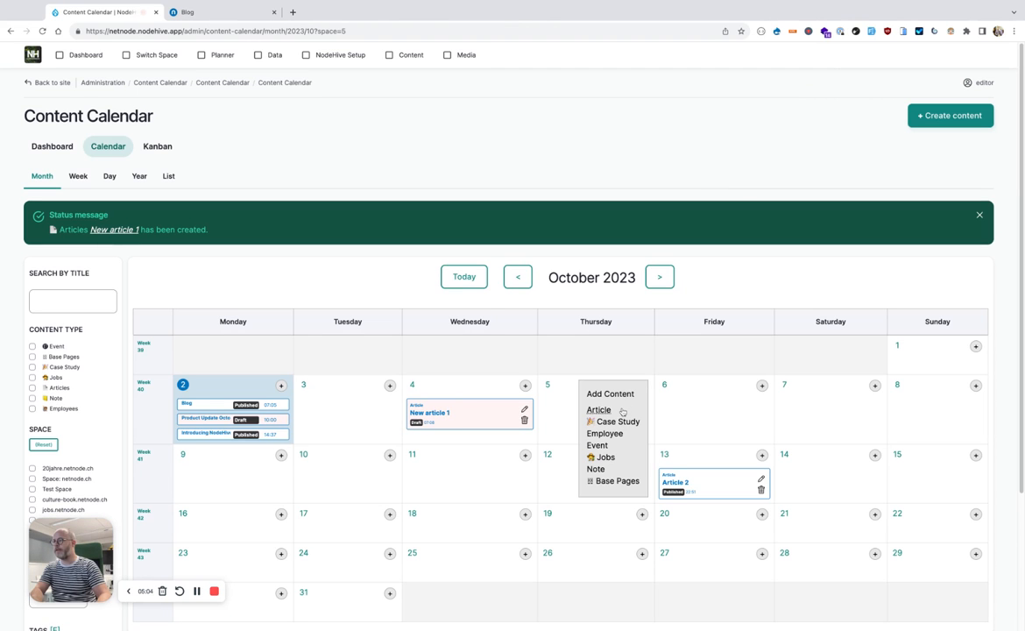
click(599, 411)
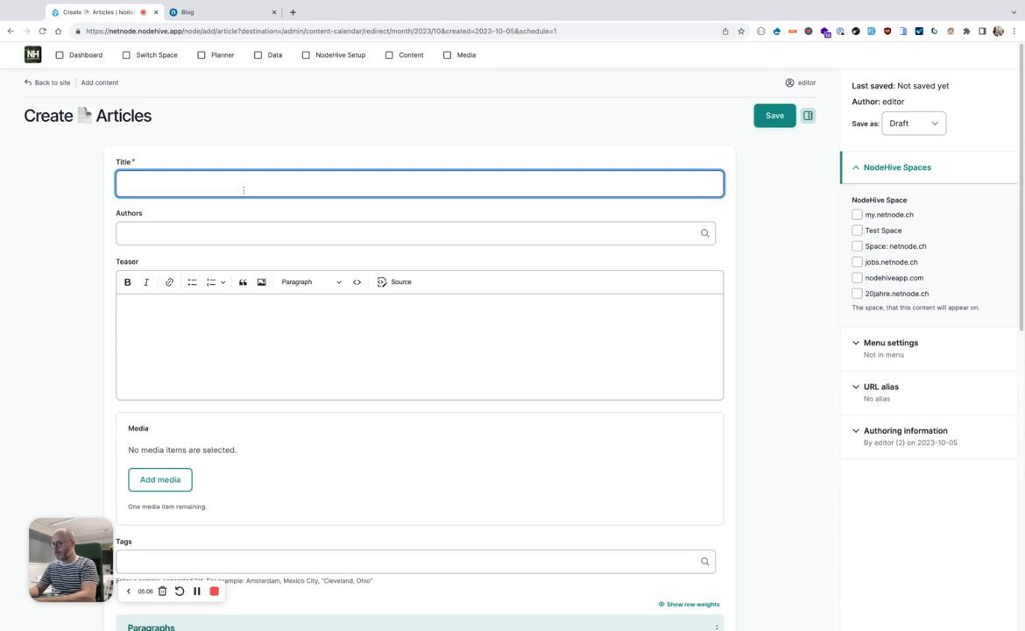
text(News article 2)
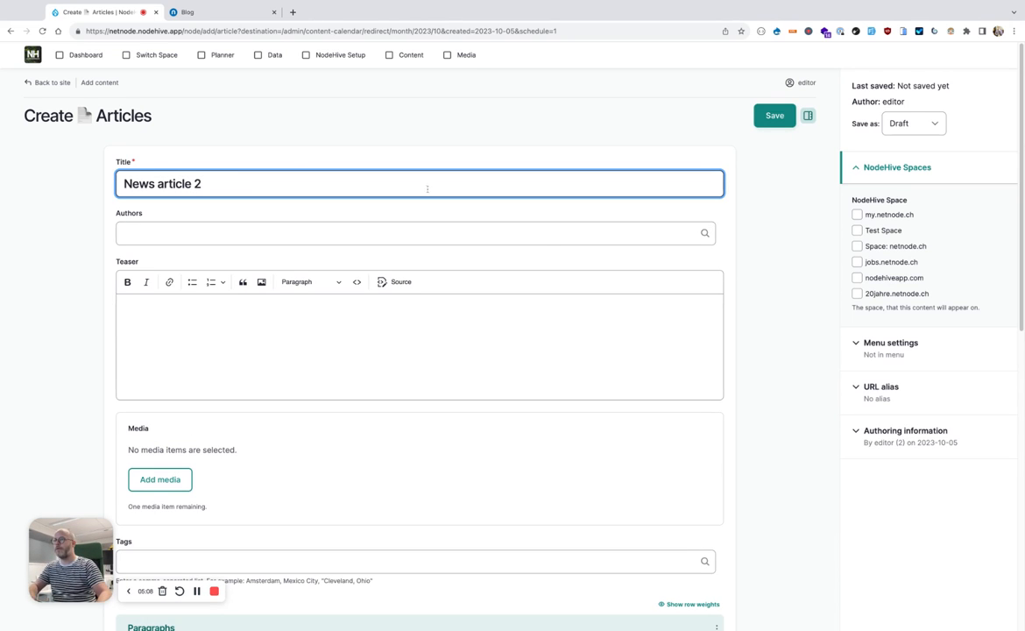
click(857, 277)
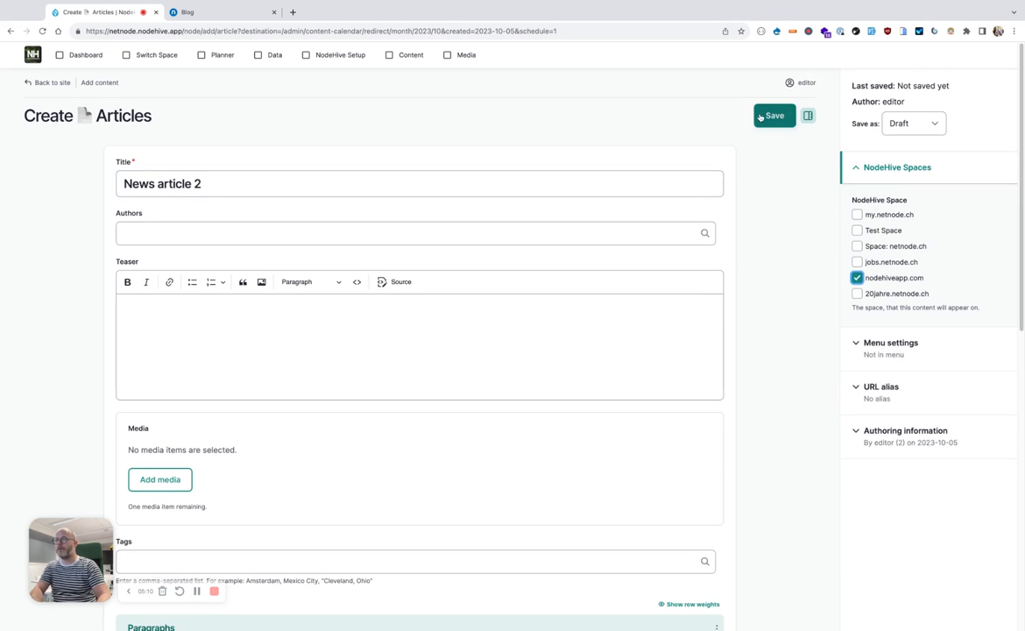
click(775, 116)
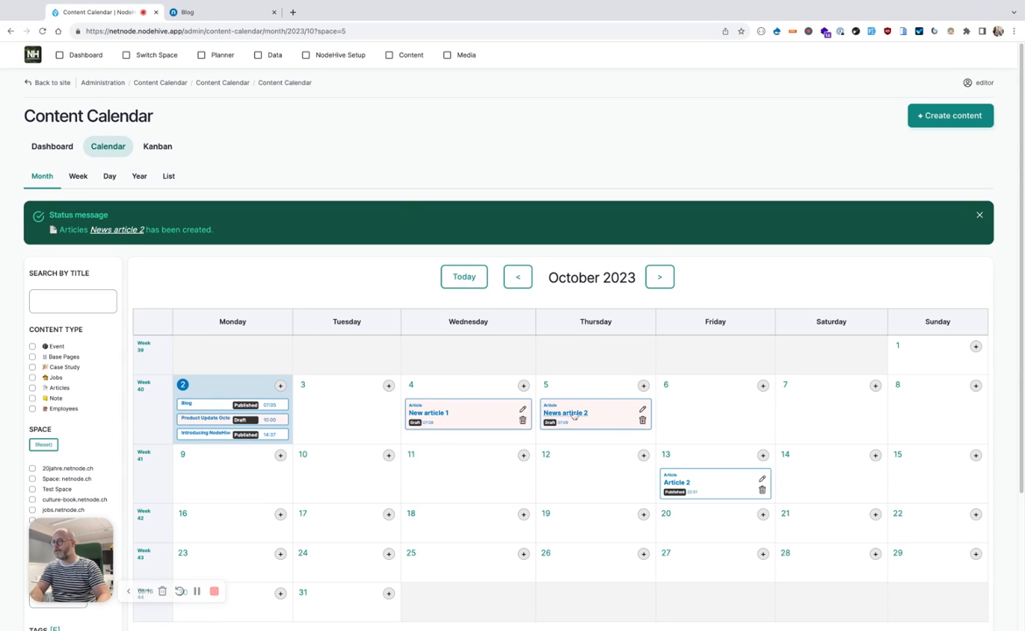
Step: Move the News article 2 card from October 5 to Wednesday October 11
drag(596, 417, 470, 482)
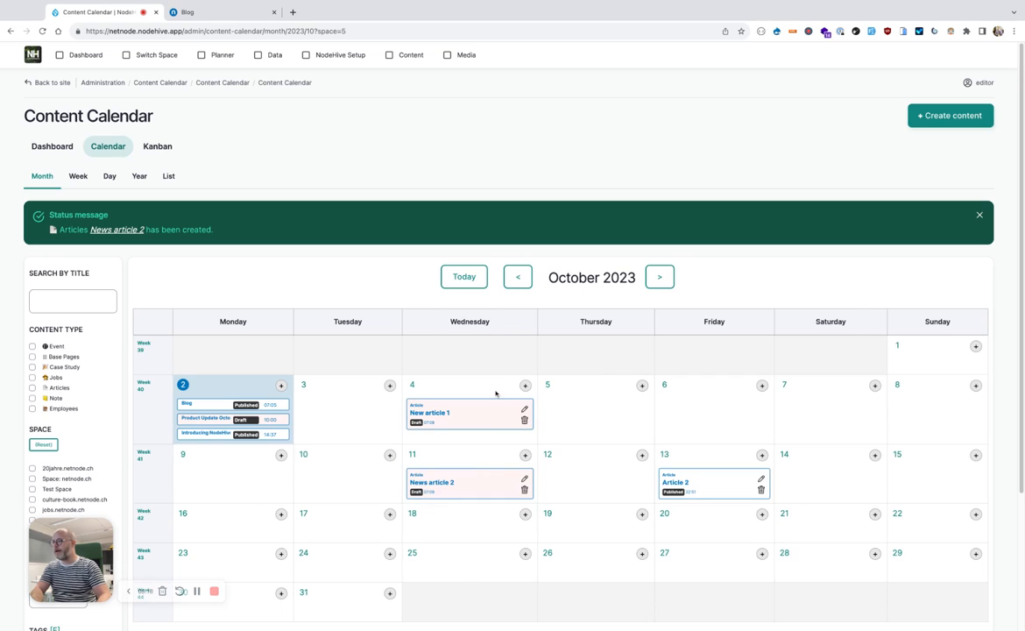
mouse_move(469, 344)
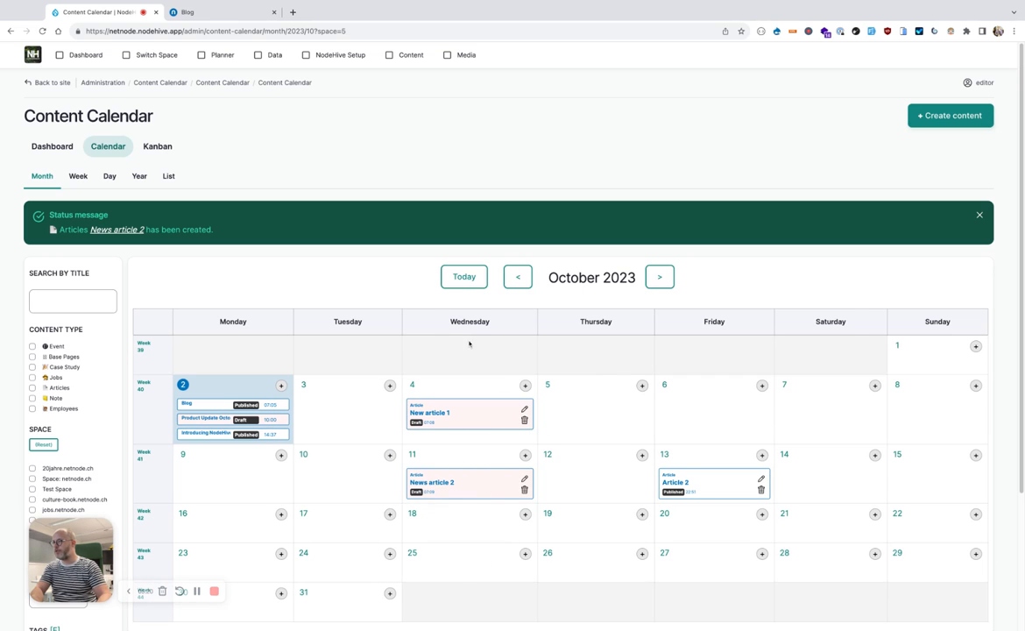
mouse_move(461, 375)
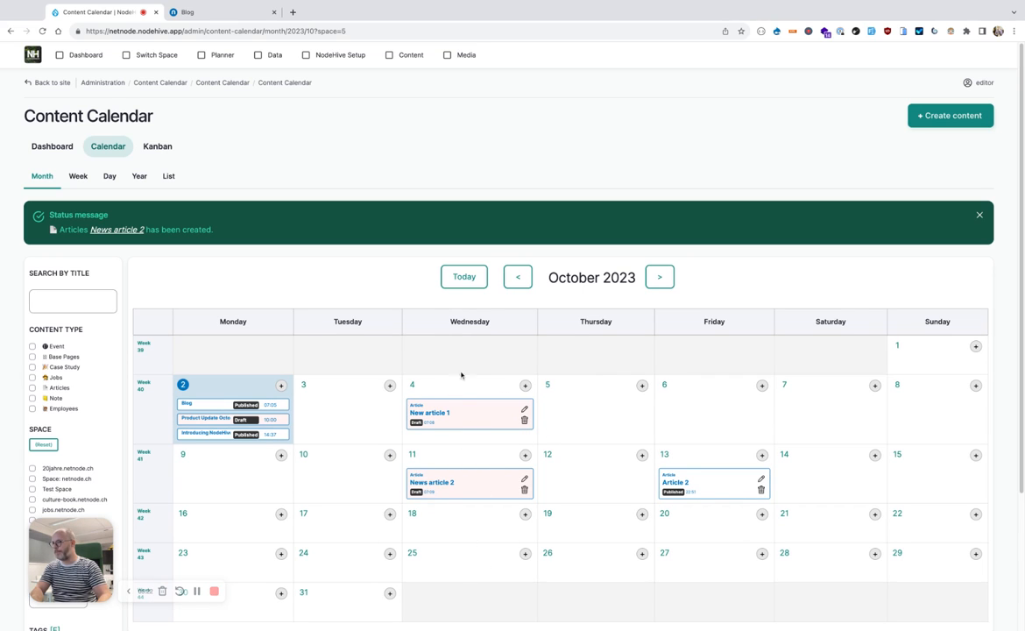
mouse_move(481, 581)
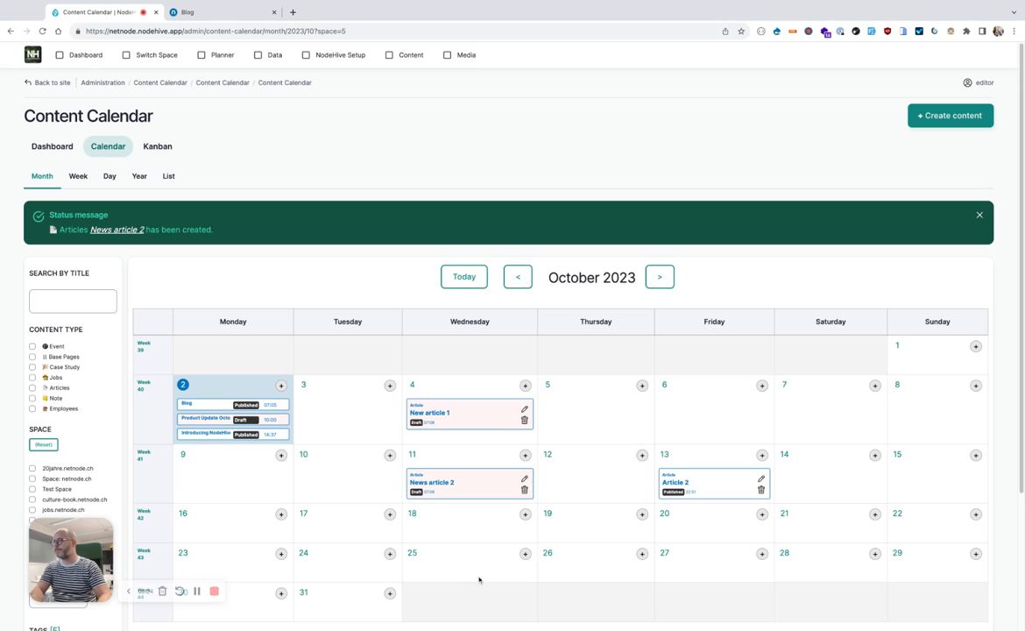
click(158, 148)
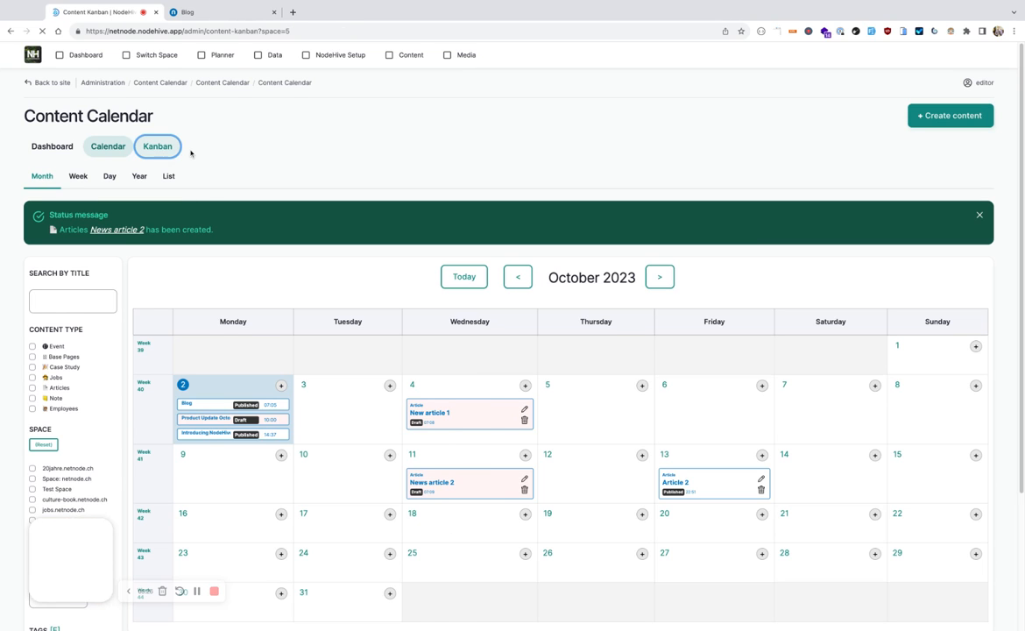
Step: Review both new articles in the Kanban Draft column, then go to the live blog page
click(158, 147)
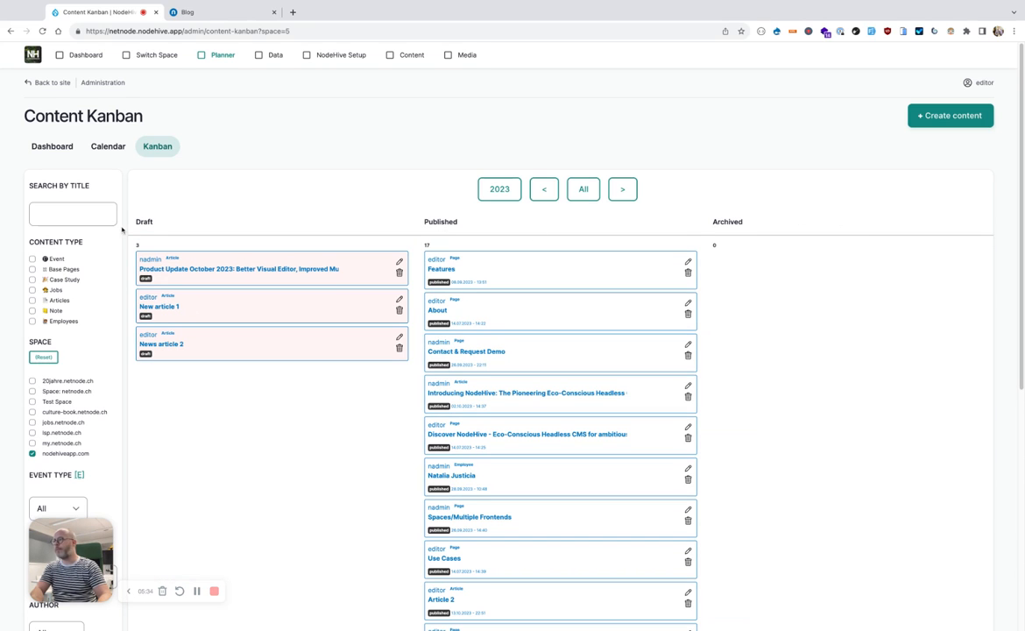
mouse_move(353, 200)
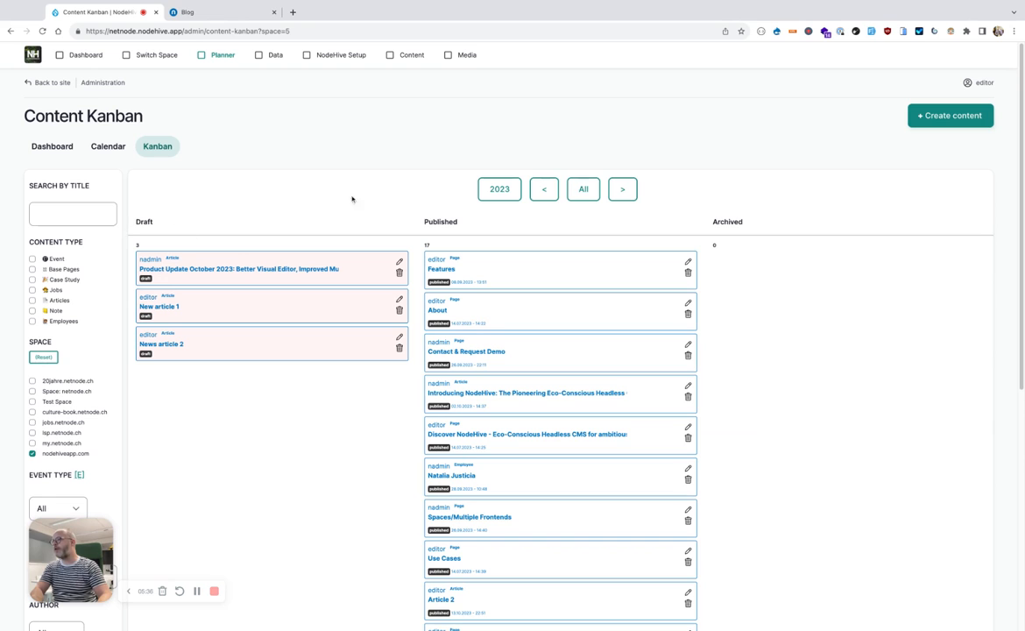
mouse_move(403, 252)
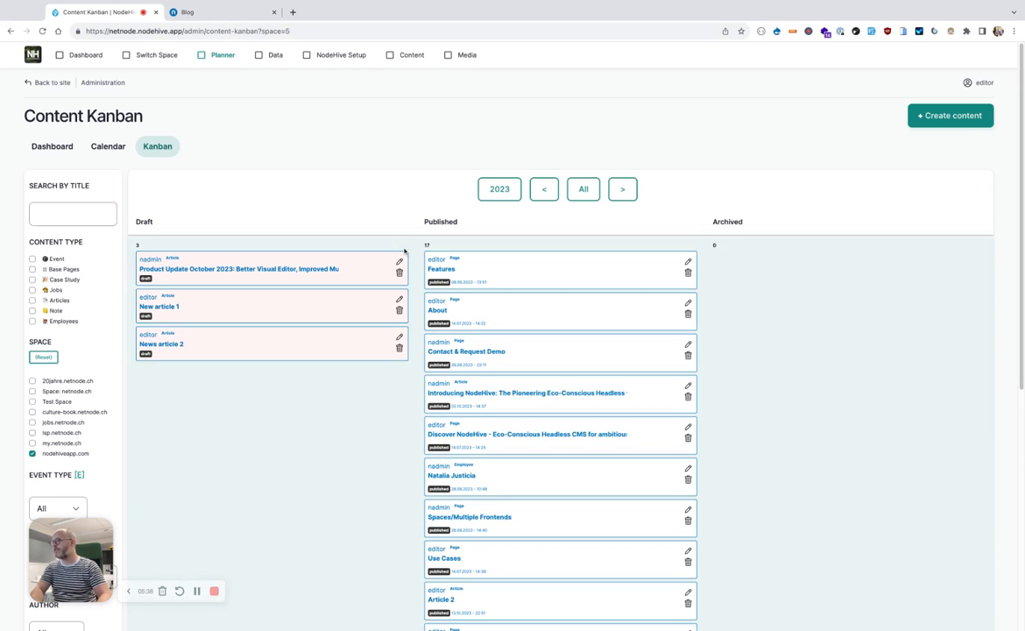
mouse_move(710, 221)
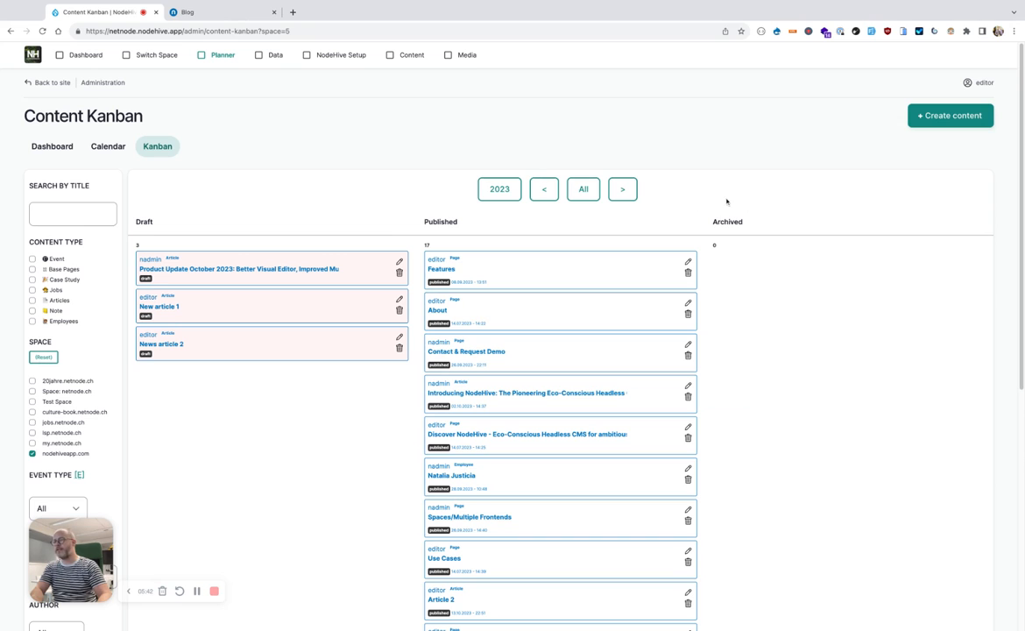
mouse_move(740, 205)
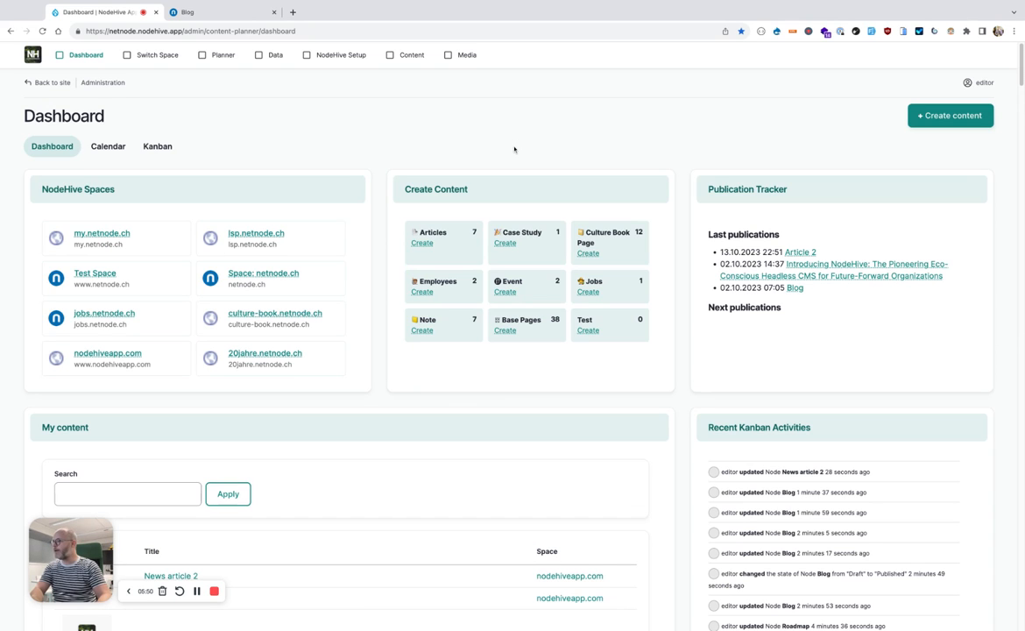
mouse_move(554, 153)
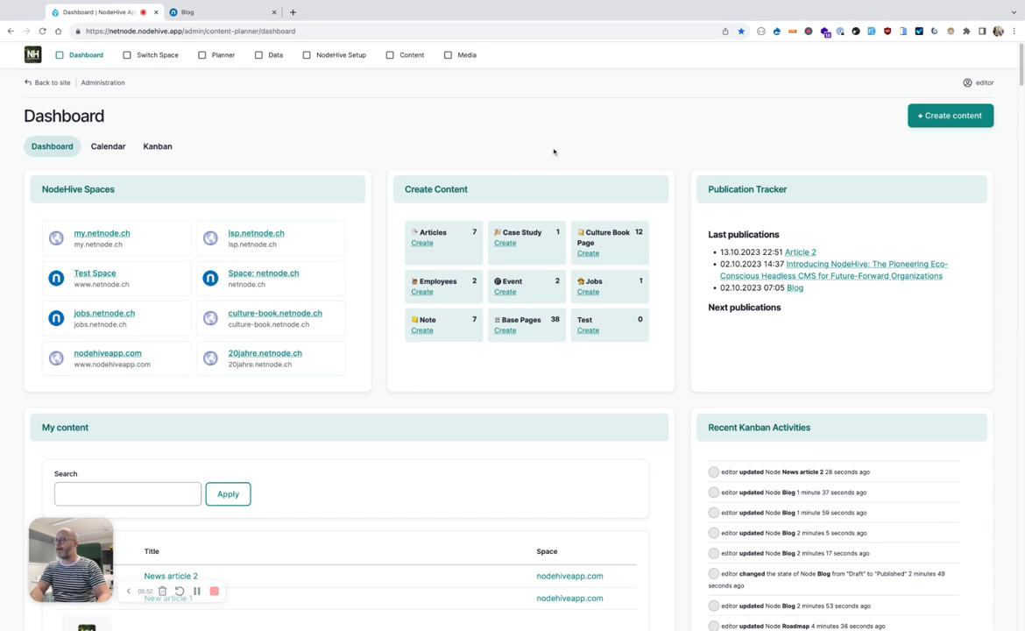
click(210, 12)
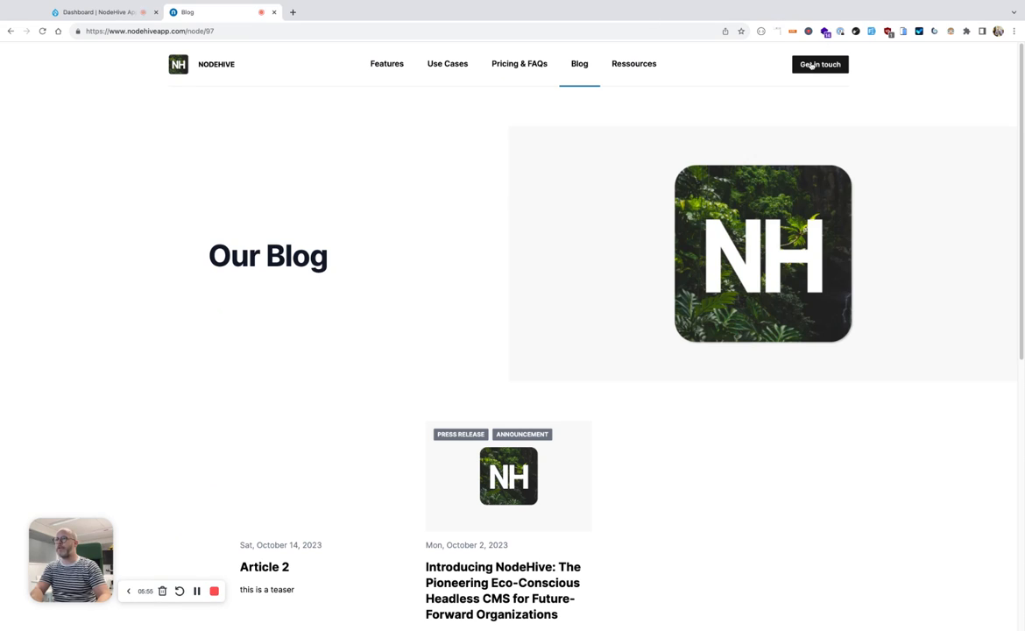
Step: Show the site's Get in touch page with contact details and demo topics
click(821, 64)
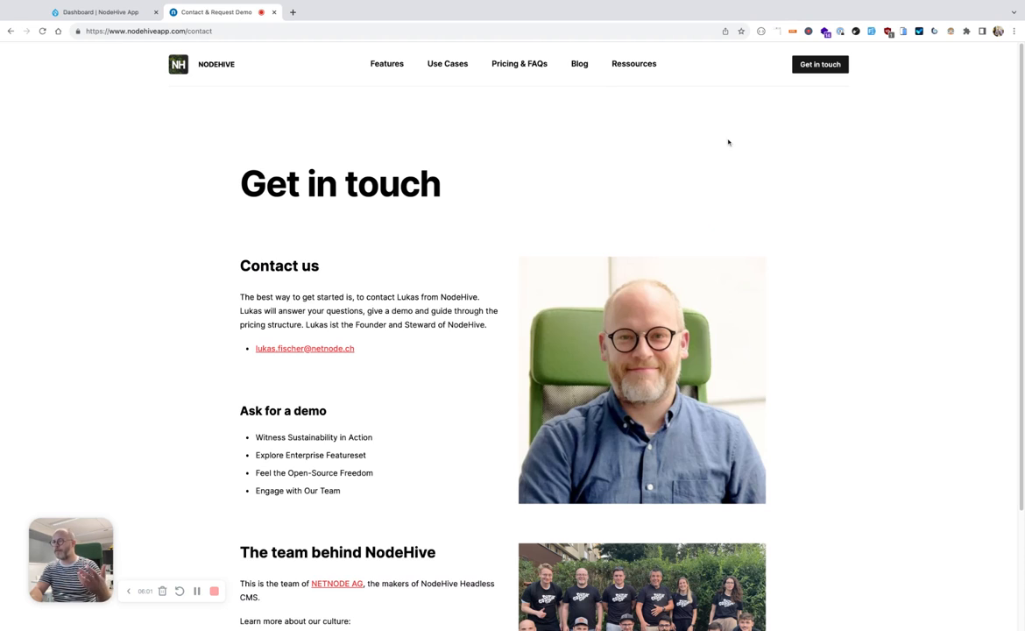
mouse_move(322, 375)
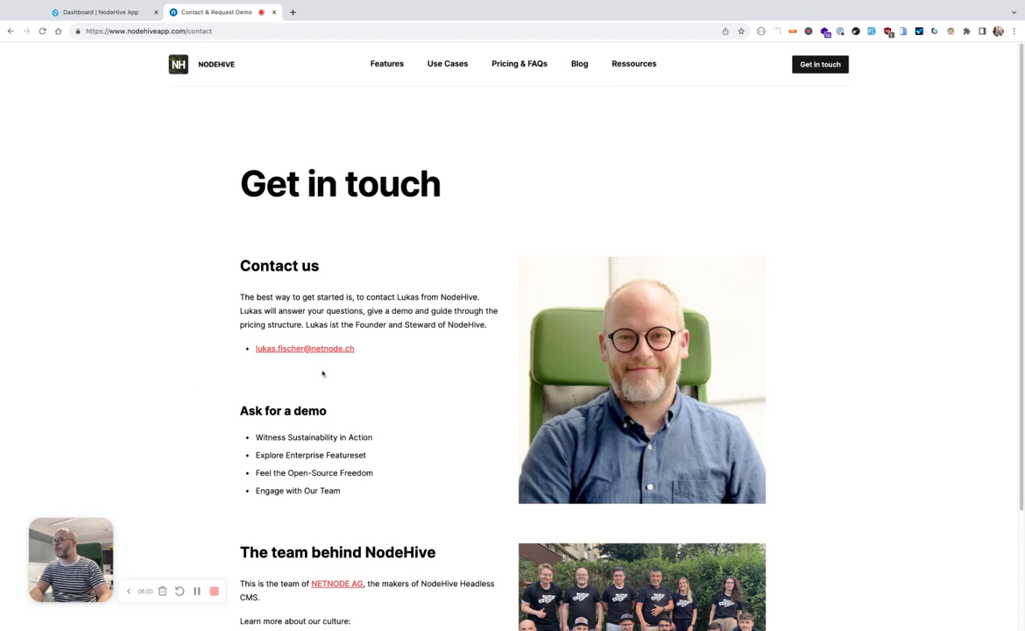
mouse_move(347, 382)
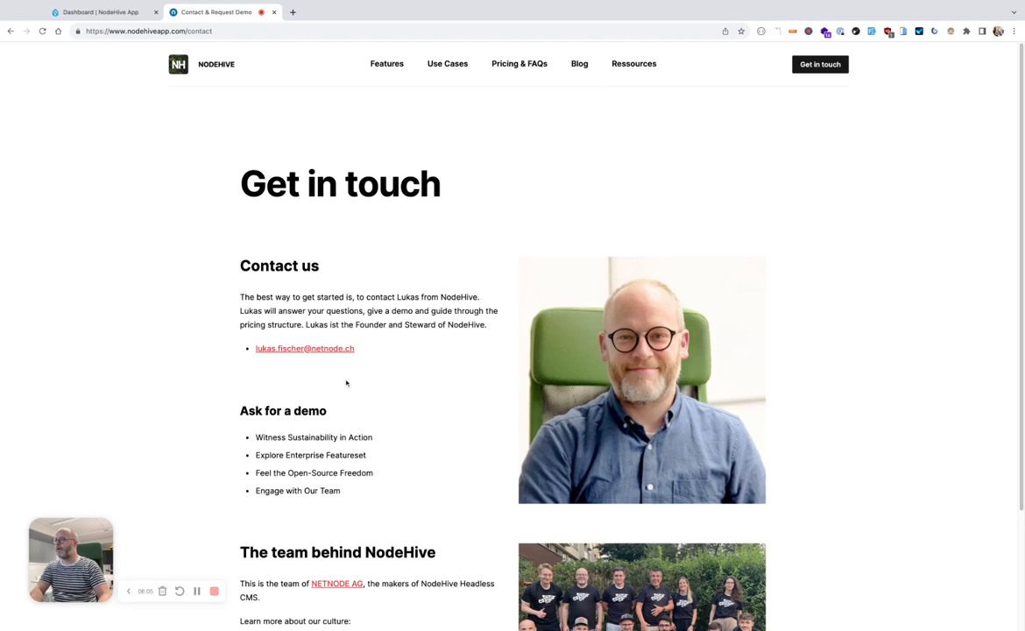